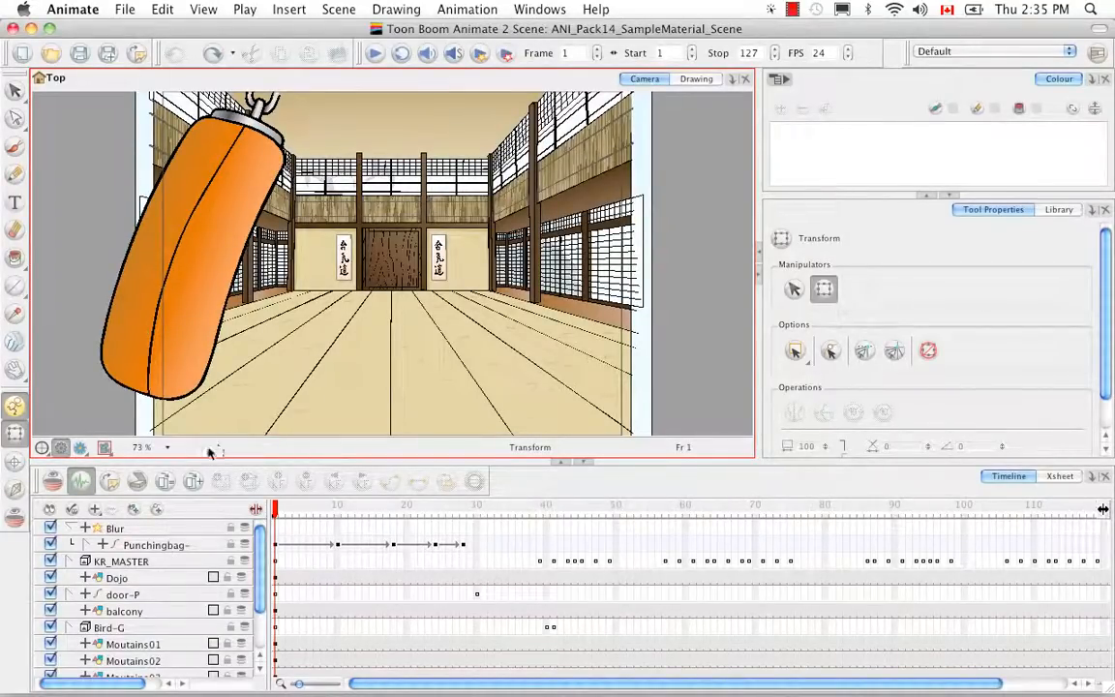
# Step: Preview the scene with the blur rendered and glance at the exposure sheet columns
pyautogui.click(81, 448)
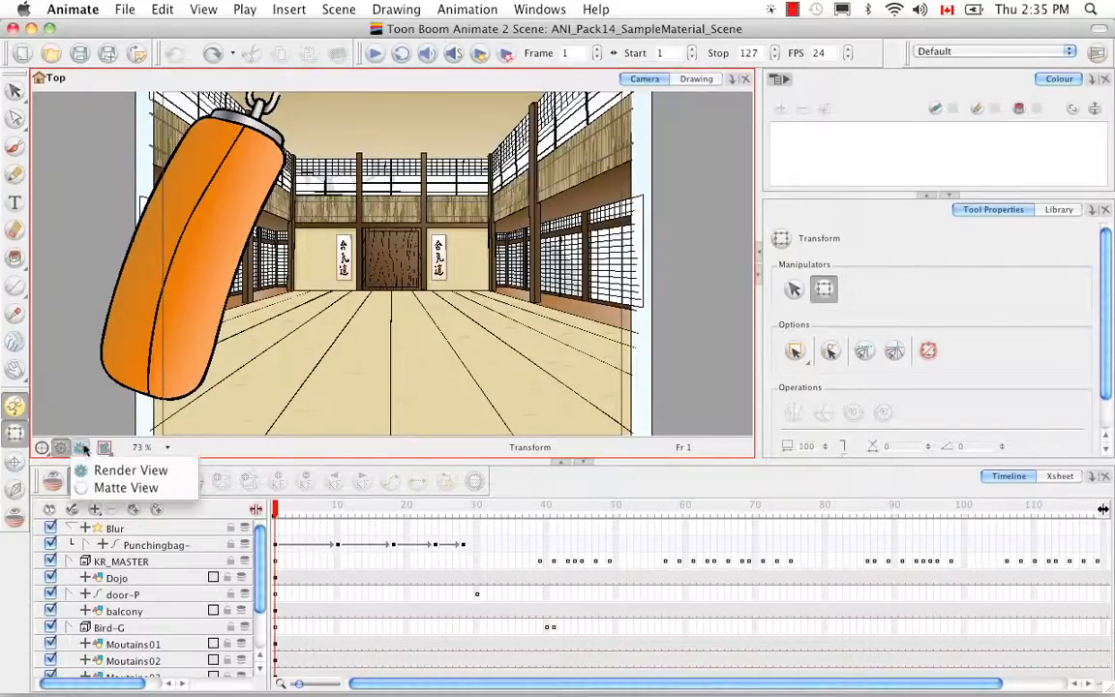
pyautogui.click(105, 447)
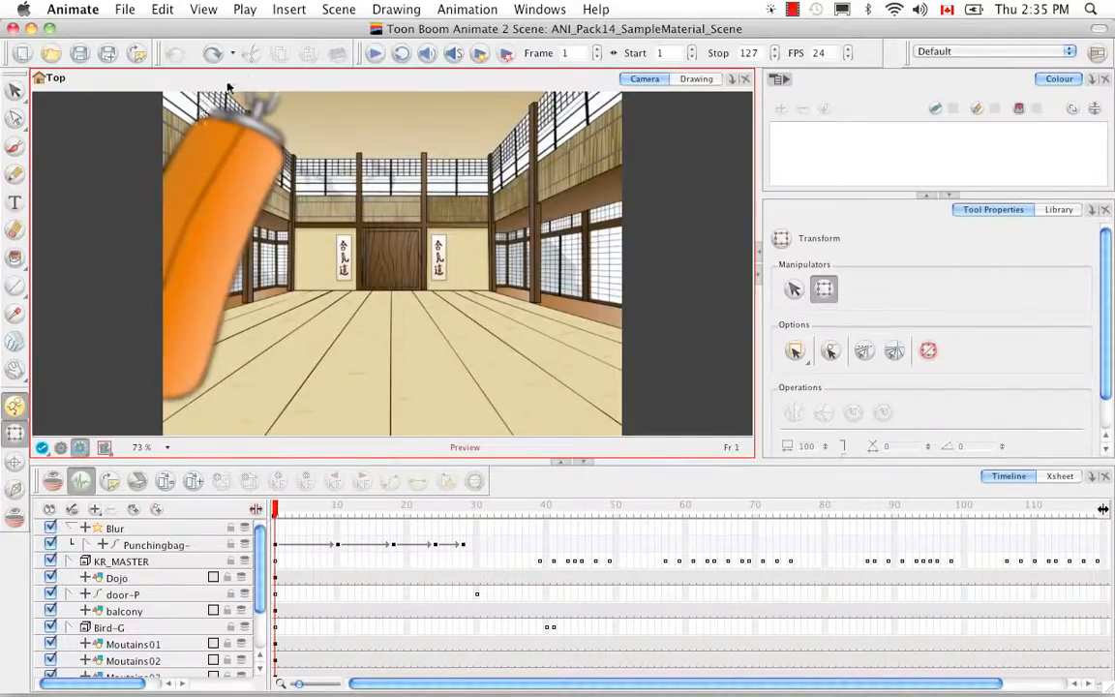
pyautogui.moveTo(237, 215)
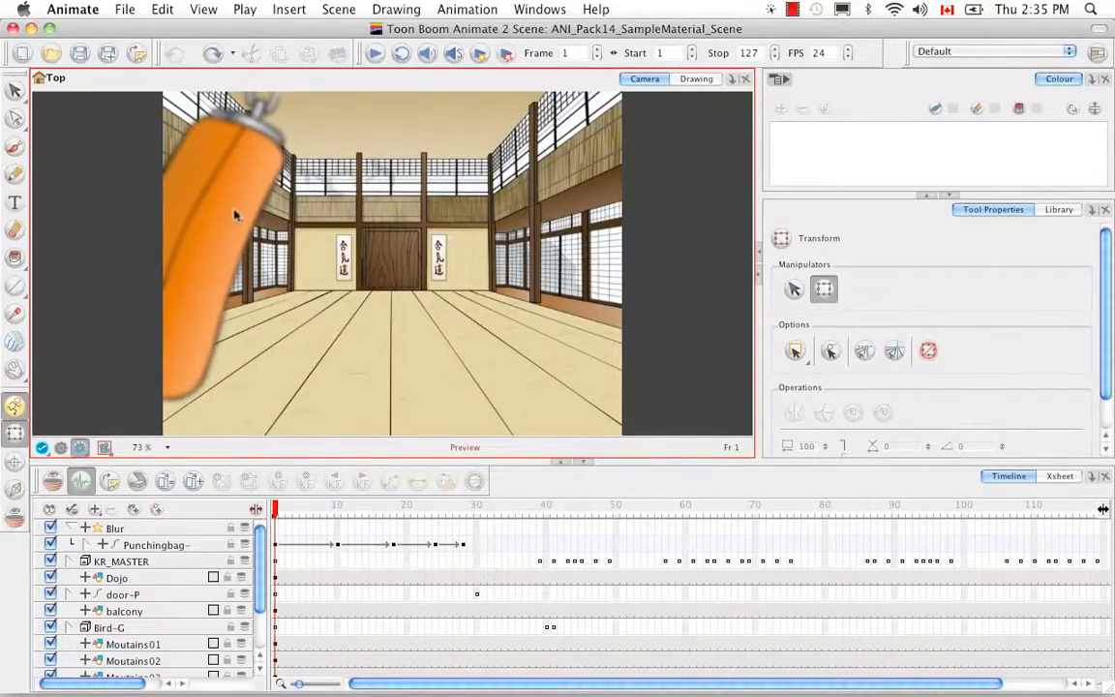
pyautogui.moveTo(184, 365)
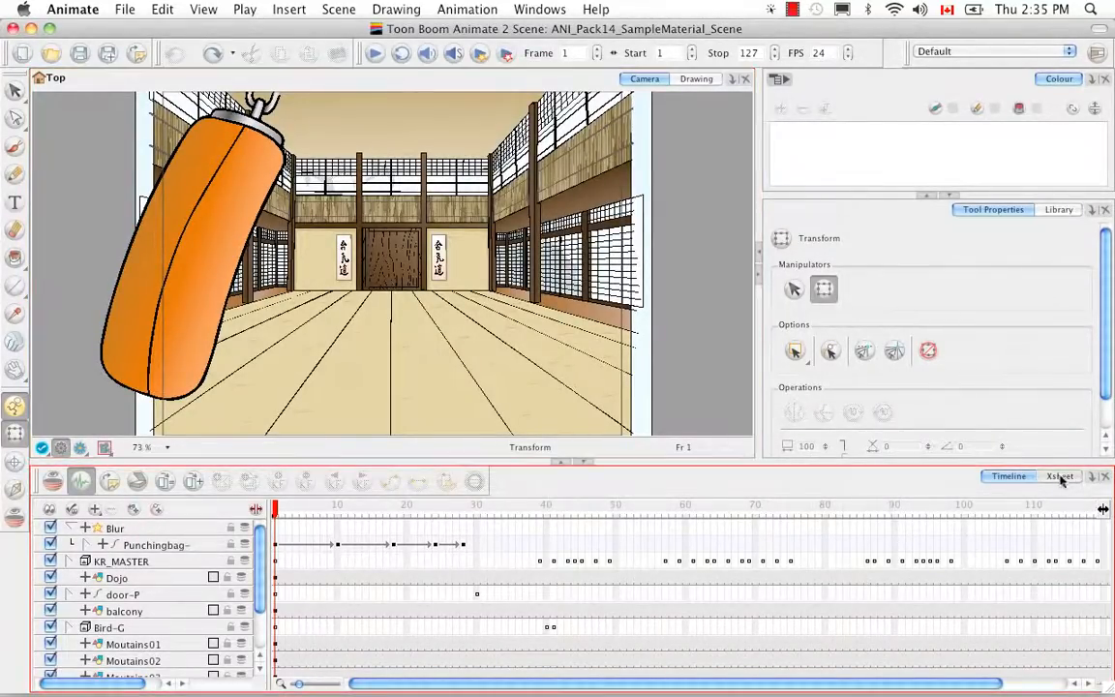
pyautogui.click(1059, 476)
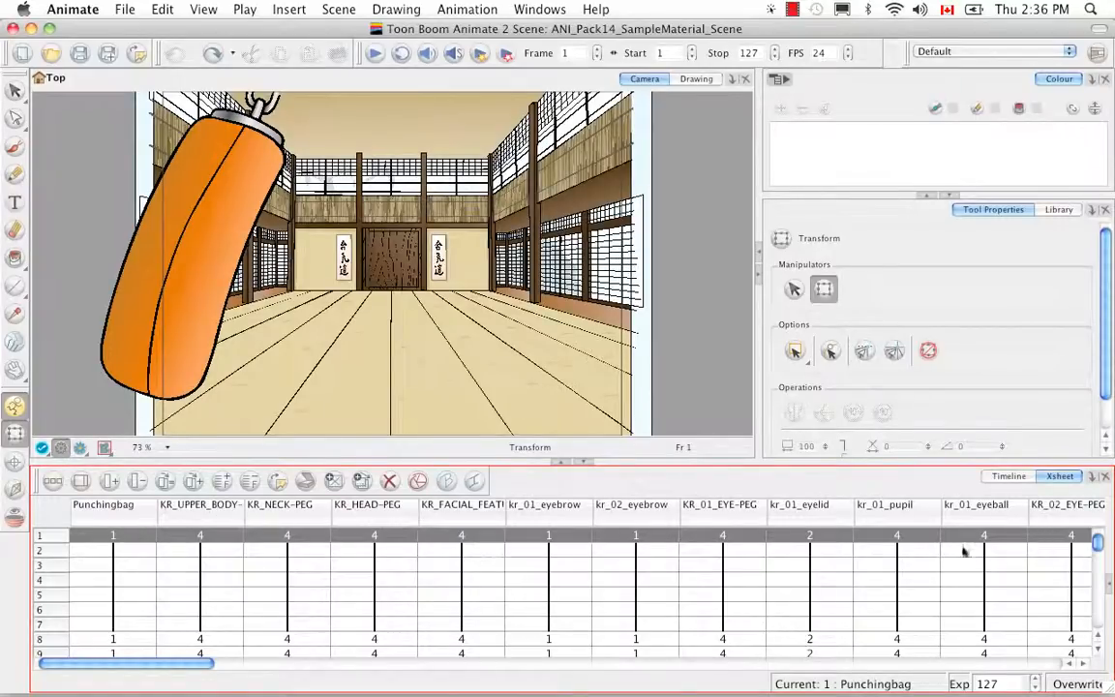
pyautogui.moveTo(182, 550)
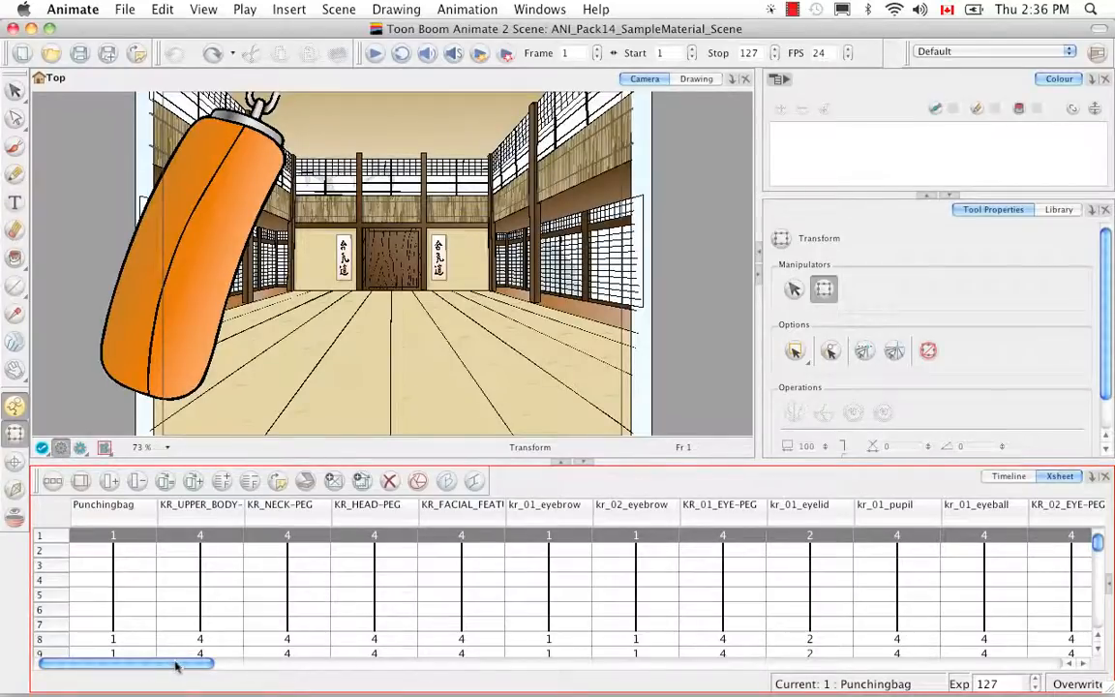
pyautogui.moveTo(174, 662); pyautogui.dragTo(436, 662)
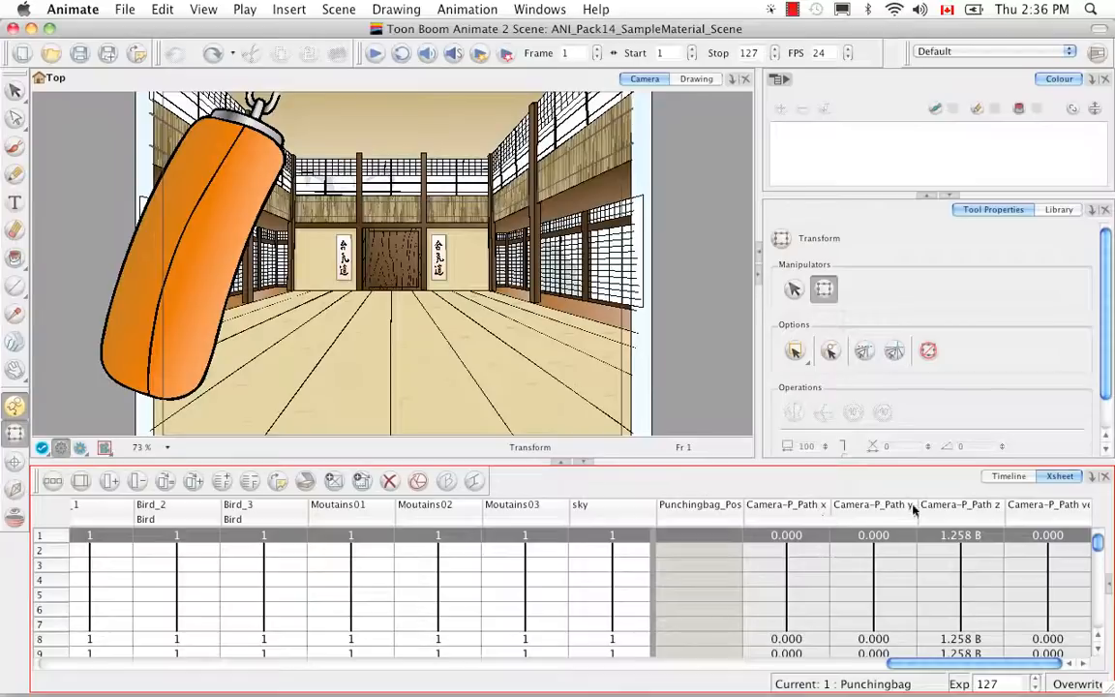
pyautogui.moveTo(763, 519)
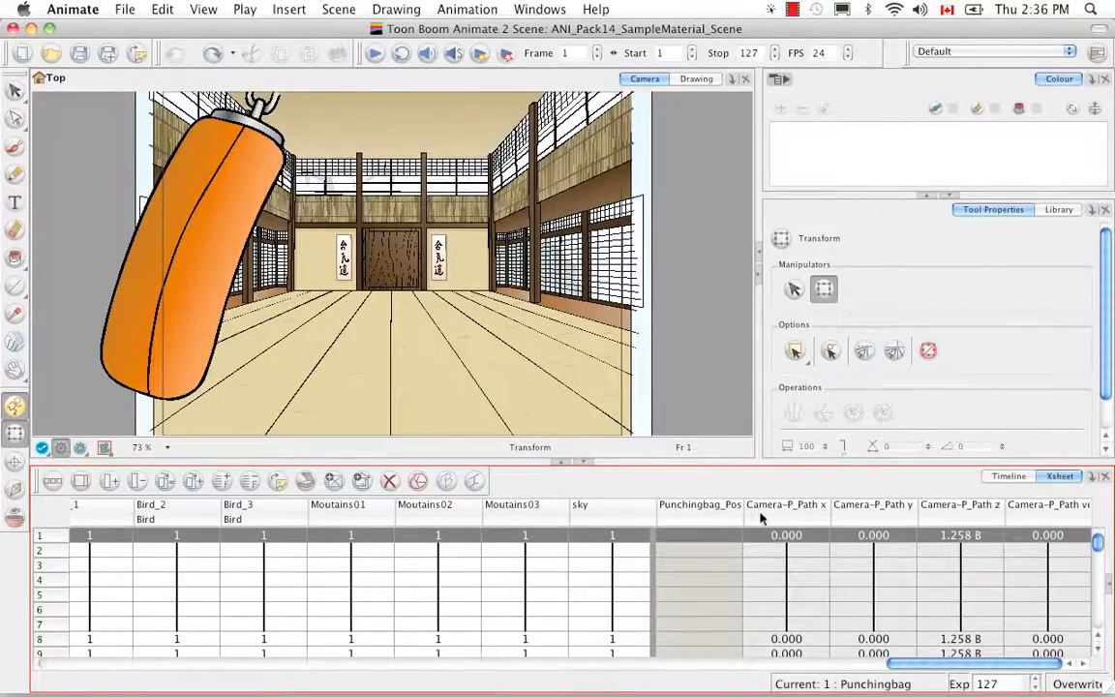
pyautogui.moveTo(786, 523)
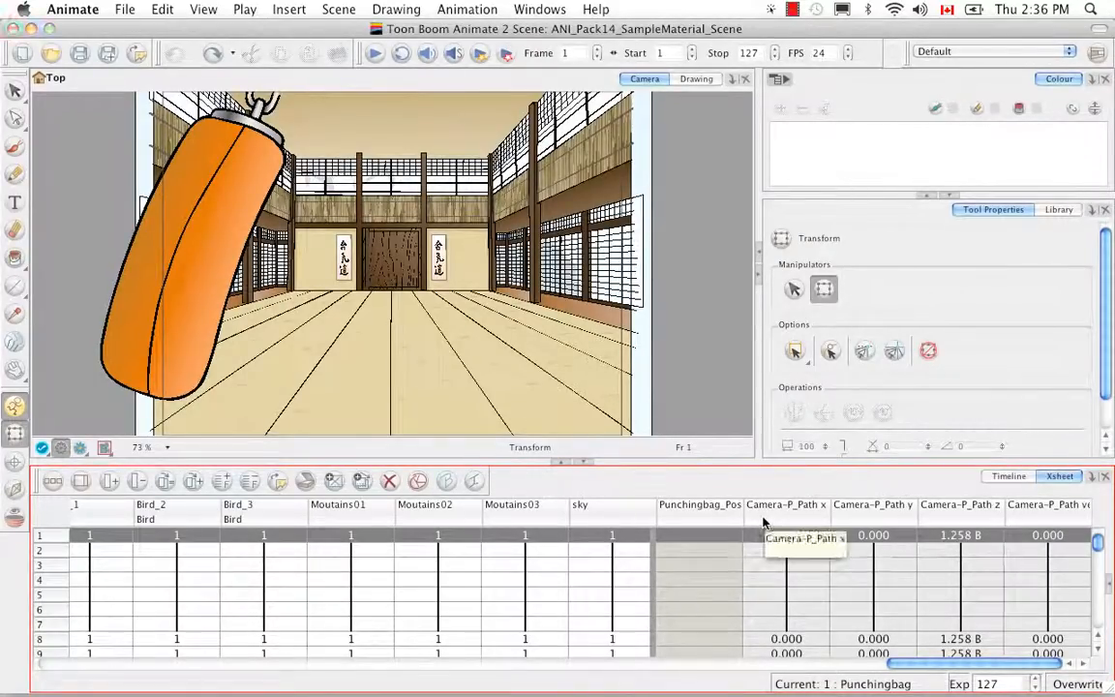
pyautogui.moveTo(920, 637)
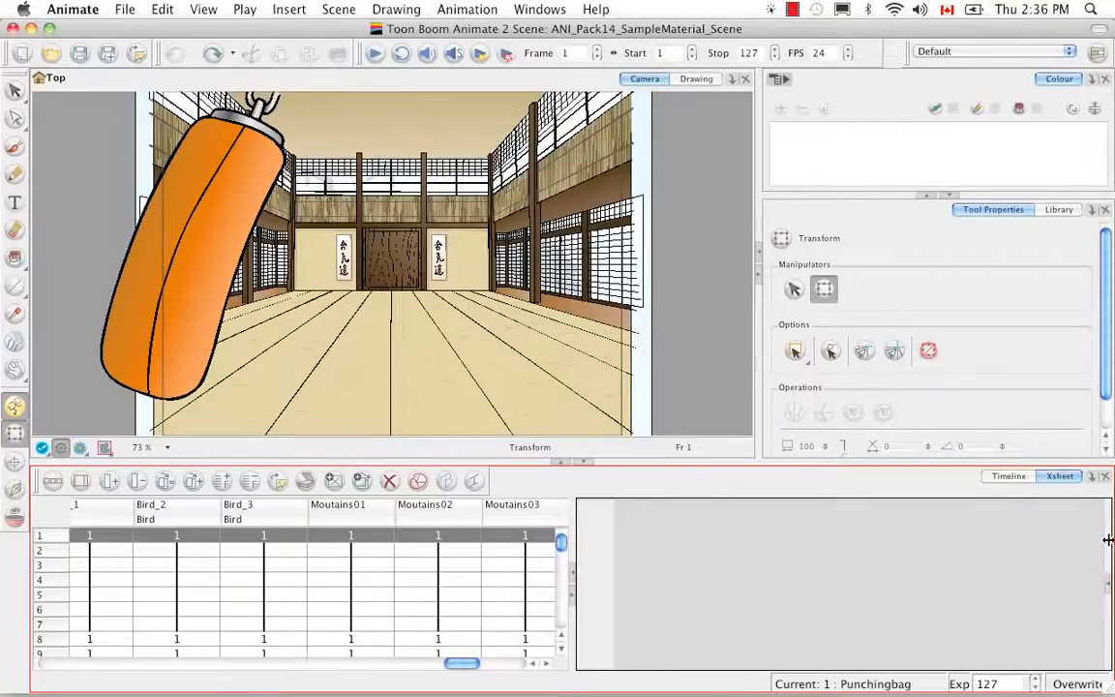
pyautogui.moveTo(856, 635)
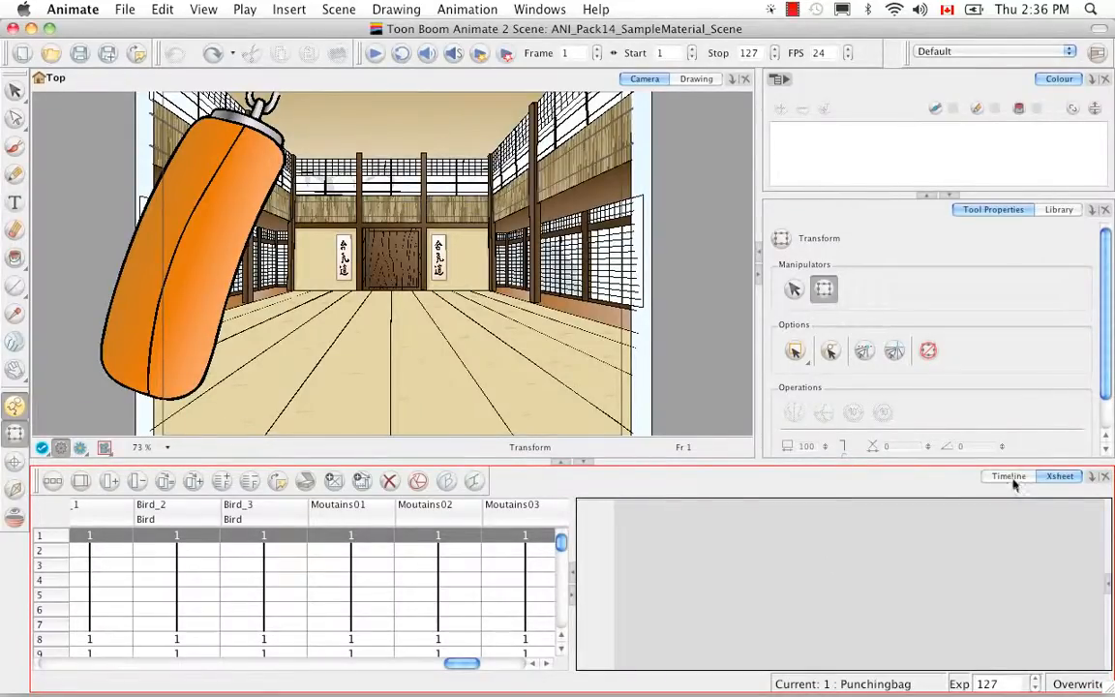
pyautogui.click(1008, 476)
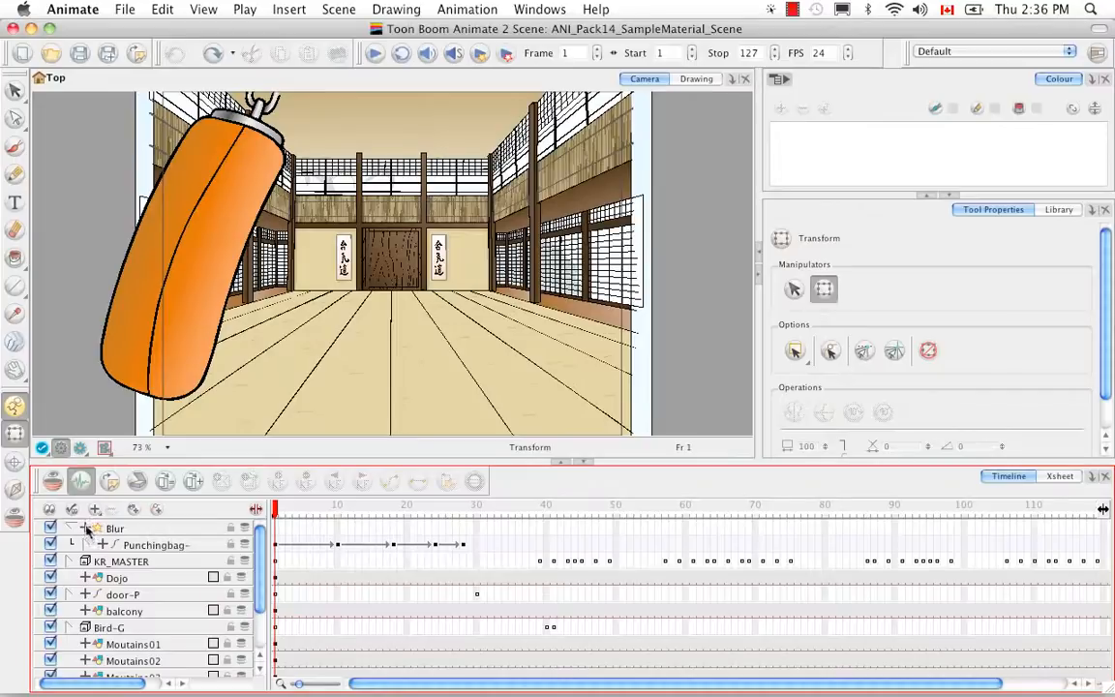
# Step: Expand the Blur layer to its Radius, inspect its properties (radius 6.5, high quality), and show the exposure sheet
pyautogui.click(70, 527)
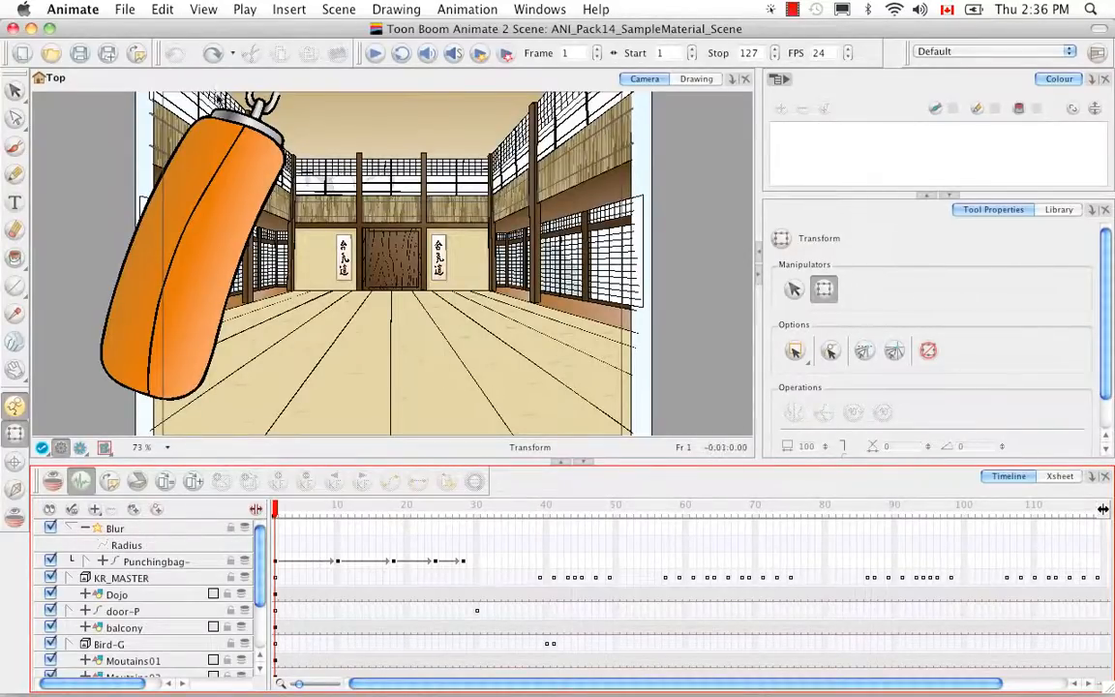
pyautogui.moveTo(189, 414)
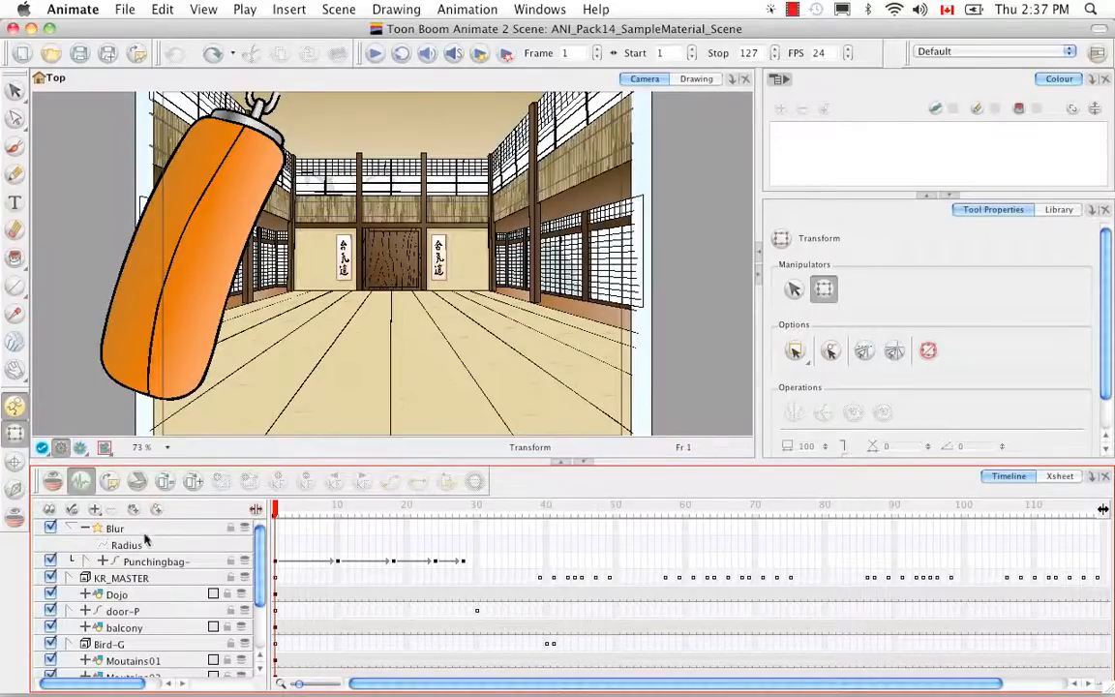
pyautogui.moveTo(164, 453)
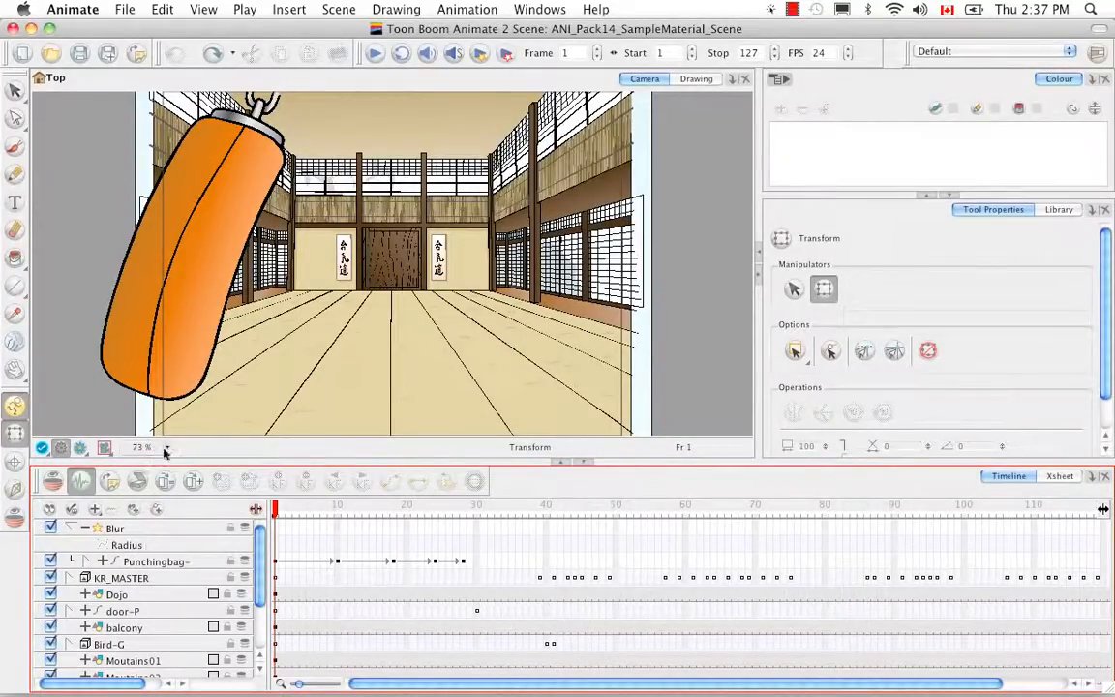
pyautogui.moveTo(164, 550)
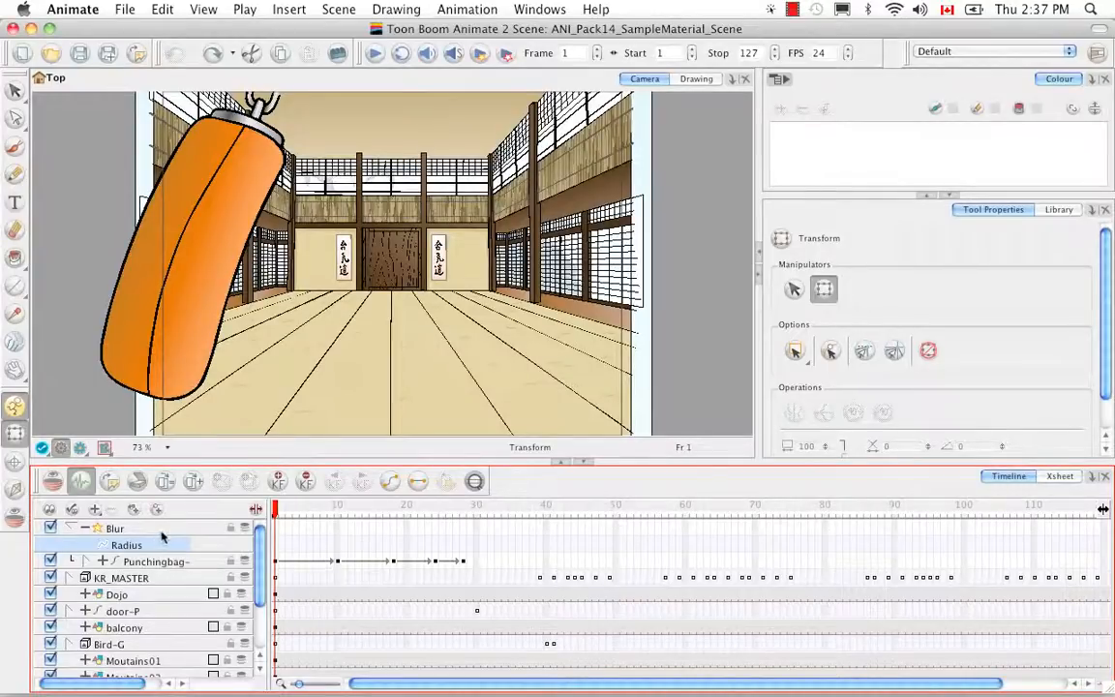
pyautogui.click(114, 528)
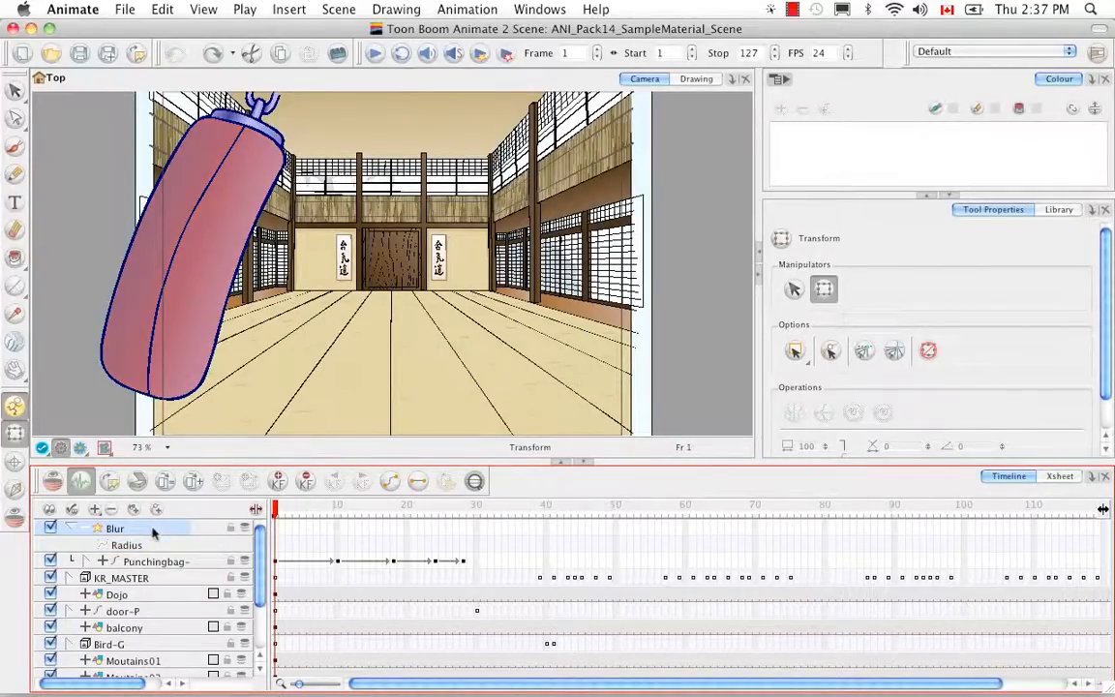
pyautogui.doubleClick(115, 526)
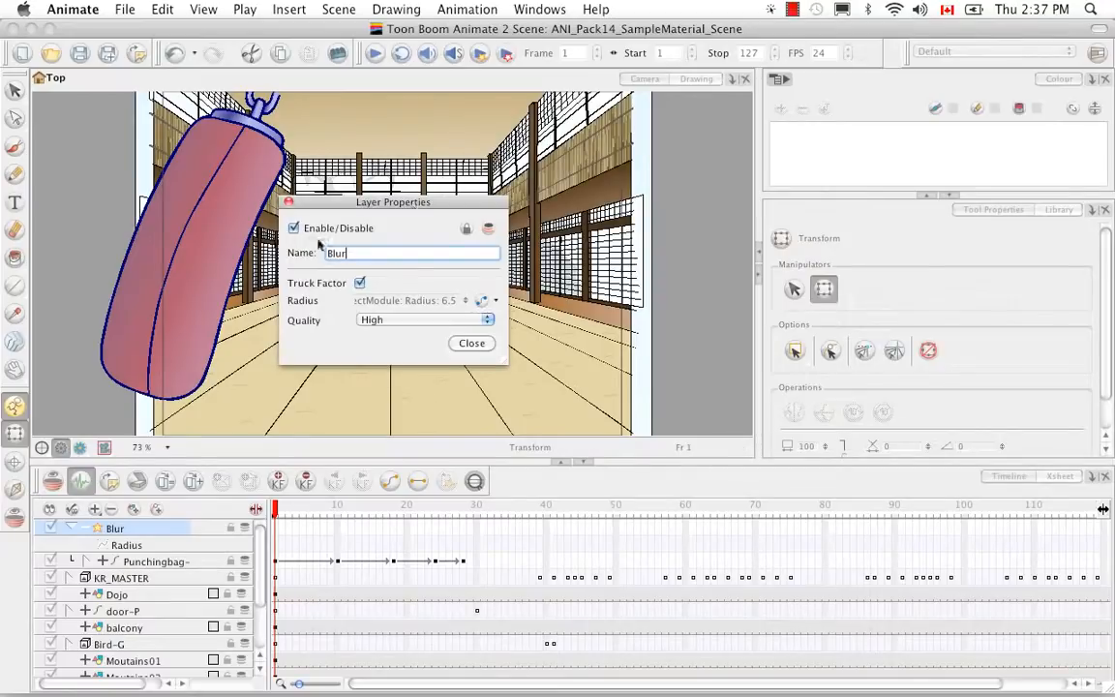
pyautogui.click(472, 343)
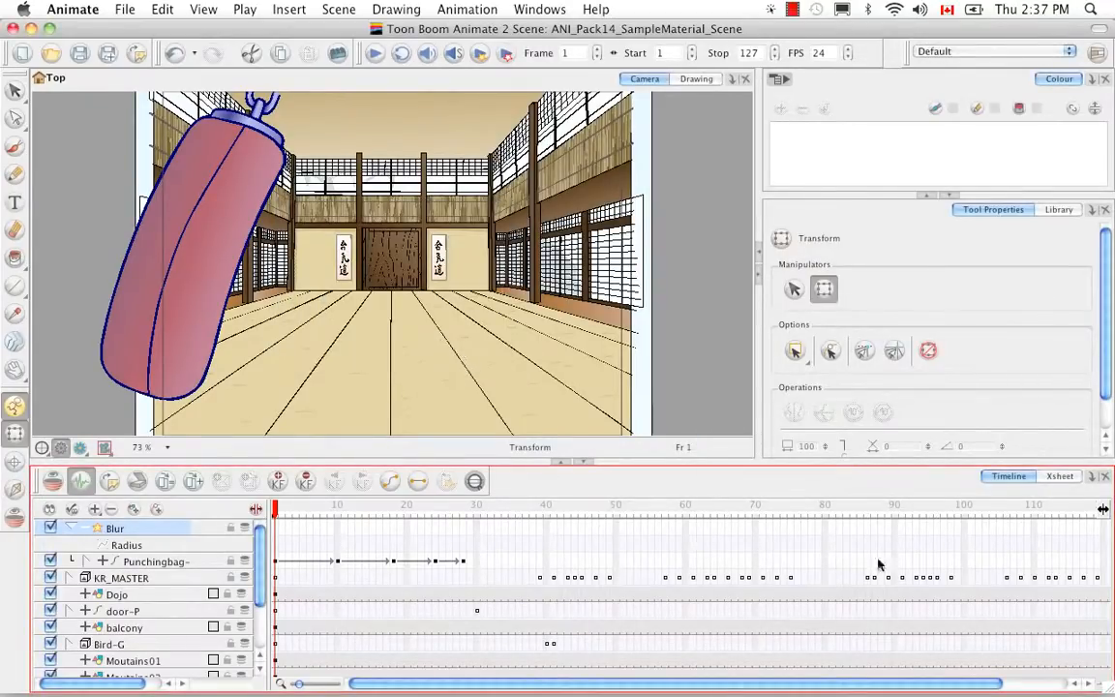
pyautogui.click(1059, 476)
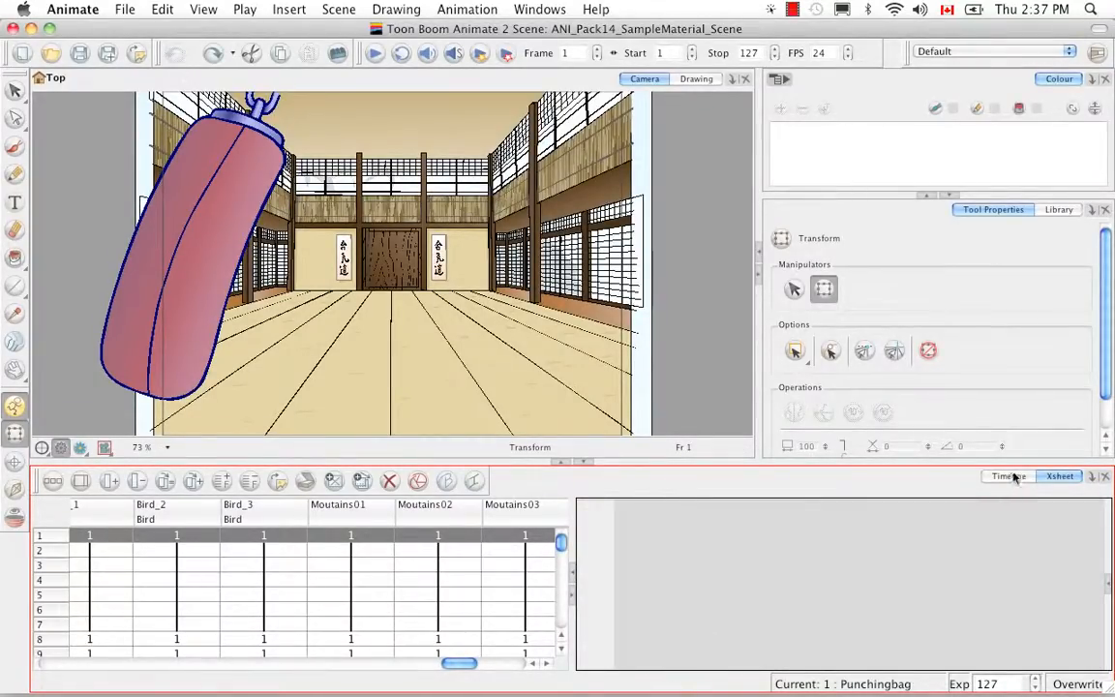
# Step: Check the Blur Radius column valued 6.500 in the exposure sheet and return to the timeline
pyautogui.click(1008, 476)
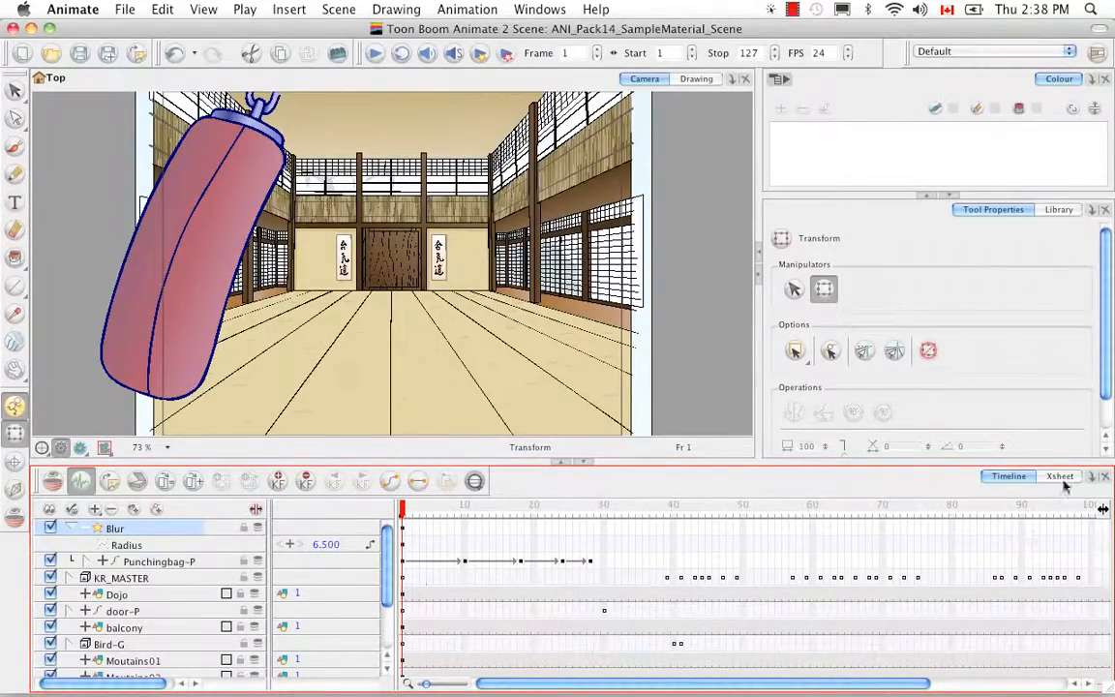
pyautogui.click(1061, 477)
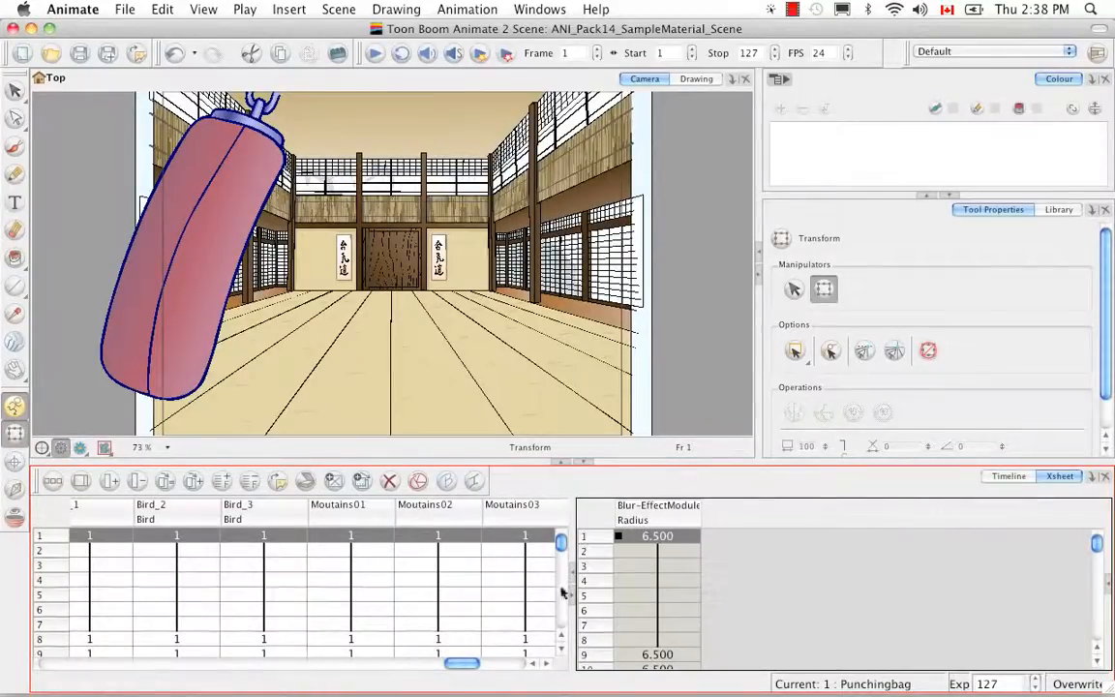
pyautogui.moveTo(654, 523)
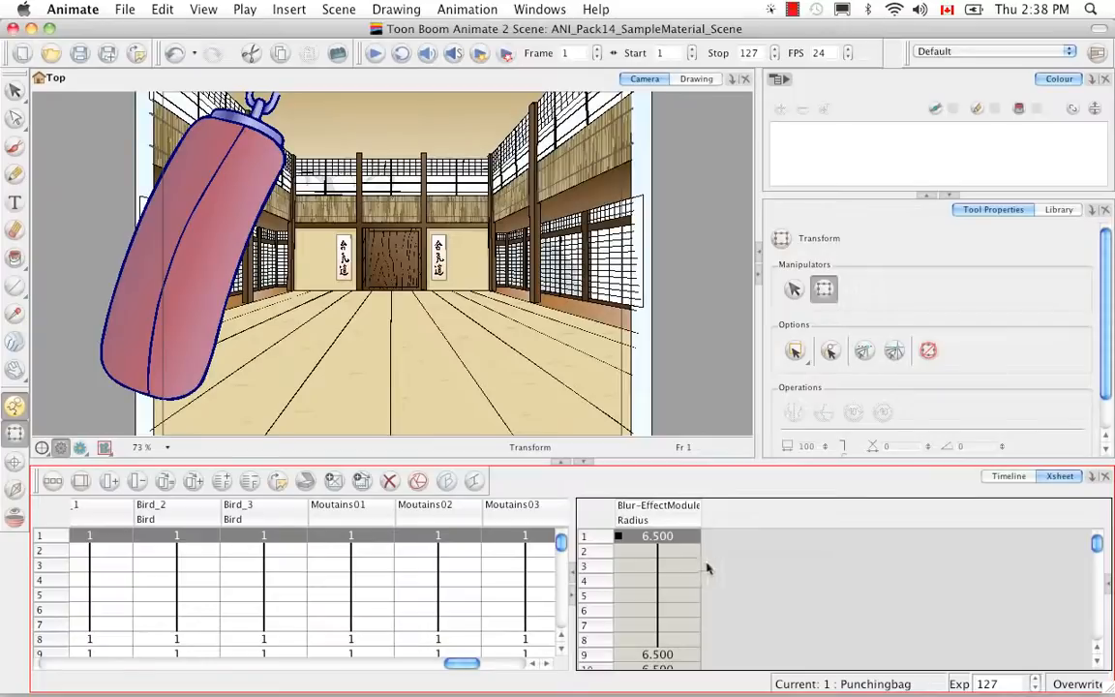
pyautogui.moveTo(716, 573)
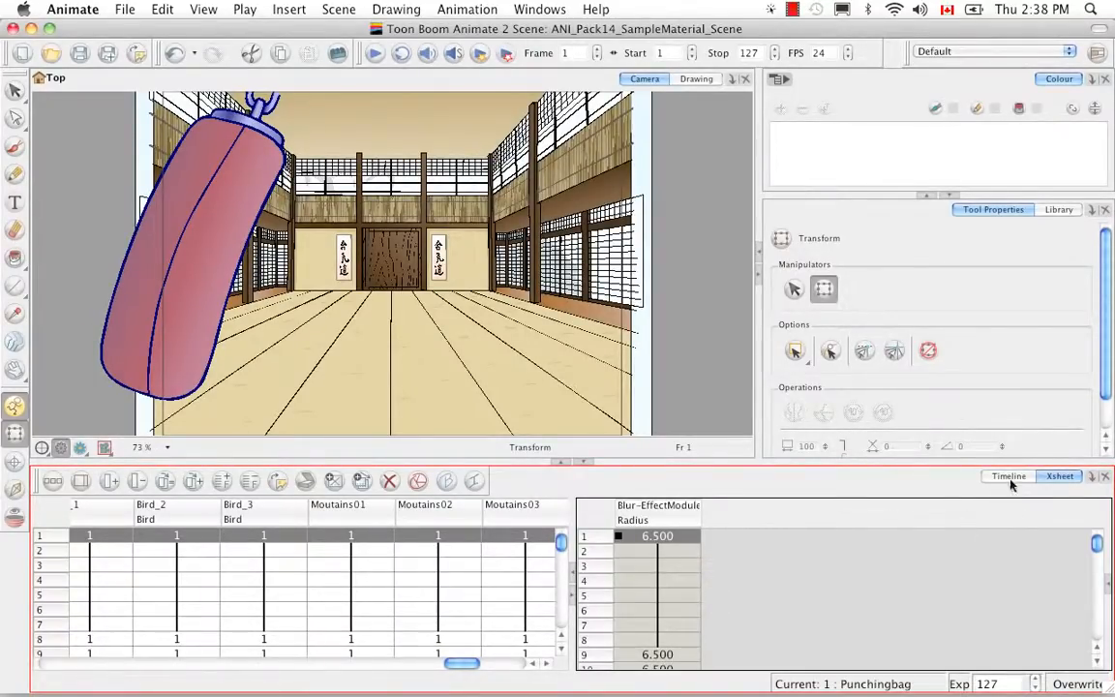
pyautogui.click(1007, 476)
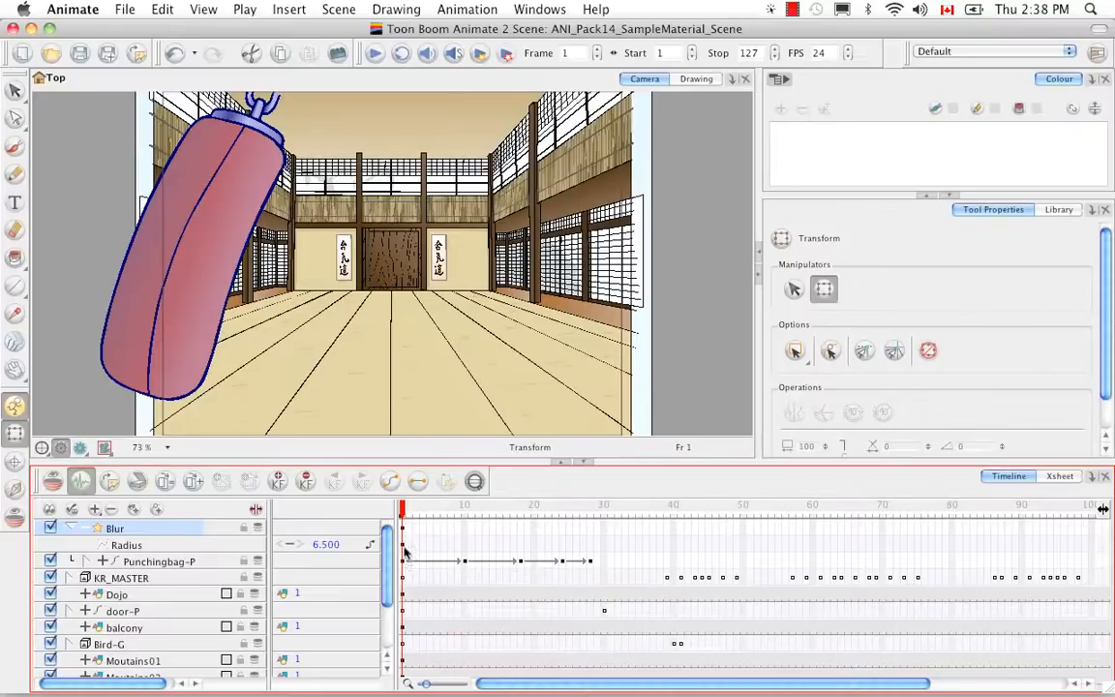
pyautogui.moveTo(604, 550)
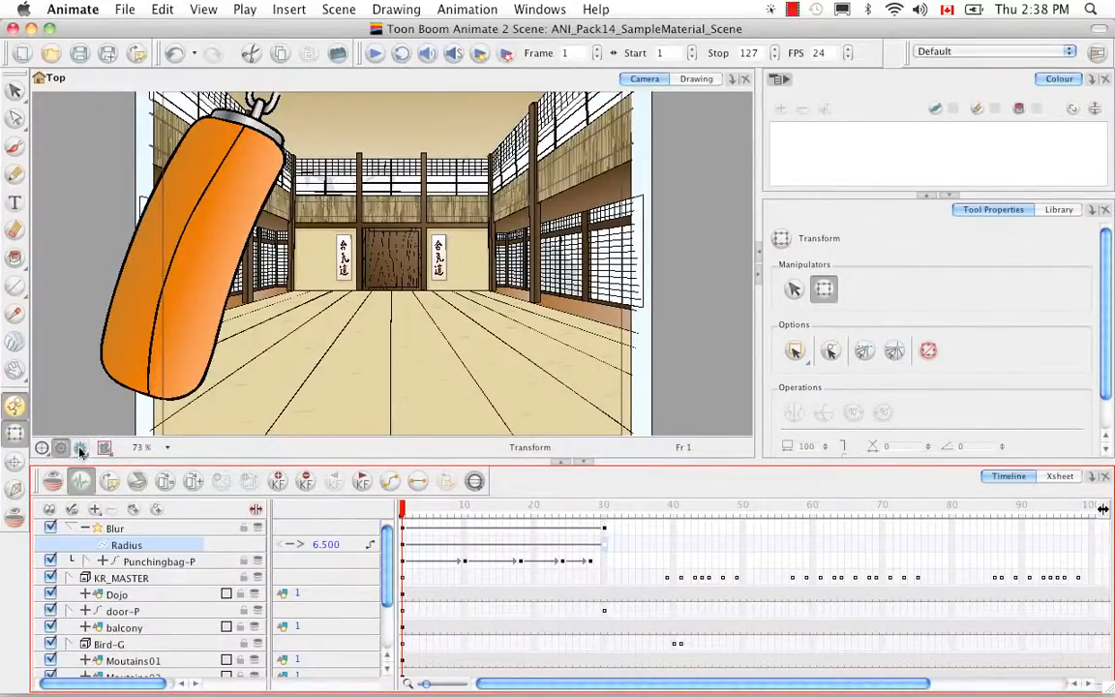
# Step: Render and Play the scene, confirming re-render of existing frames, so Toon Boom Play opens
pyautogui.click(82, 447)
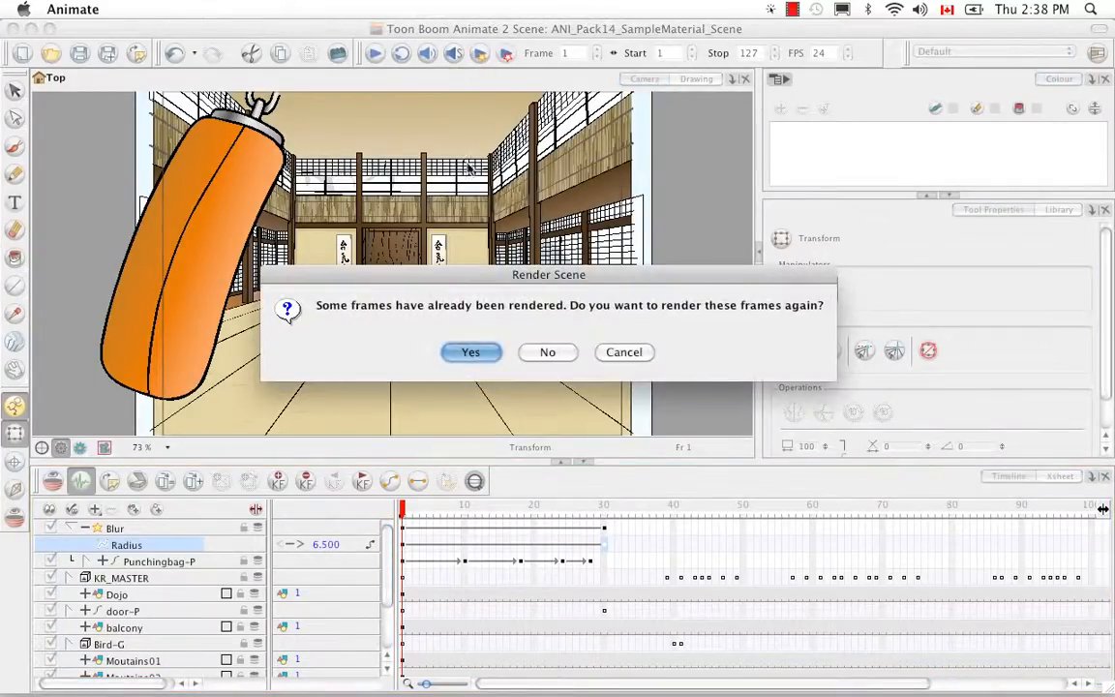
pyautogui.moveTo(351, 337)
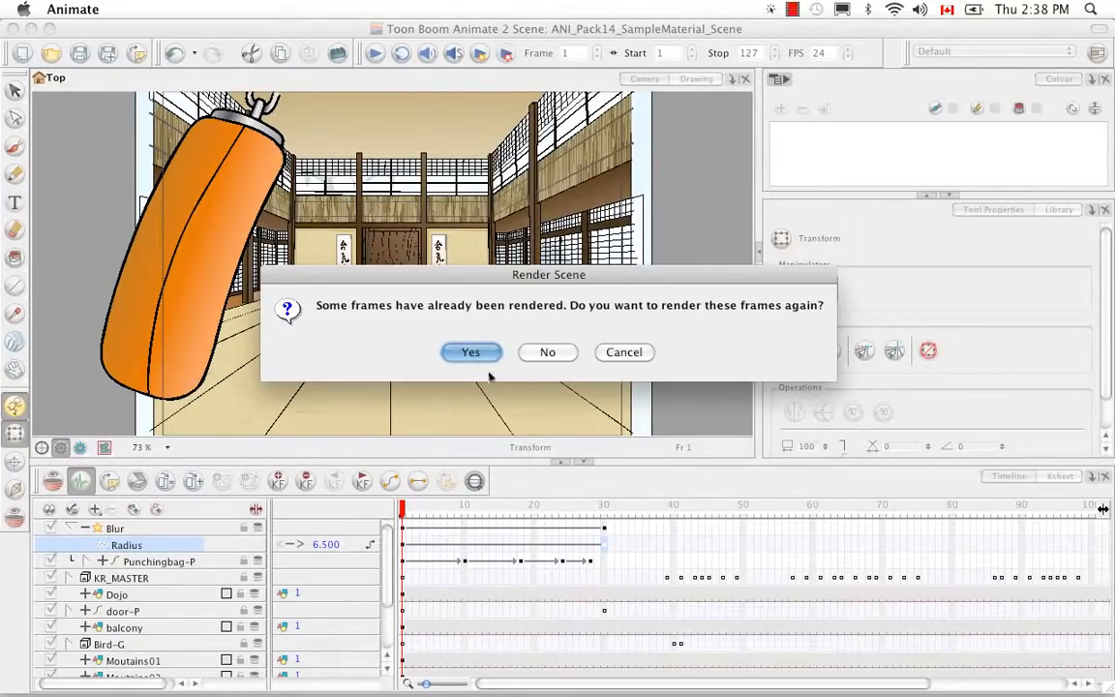
pyautogui.moveTo(469, 379)
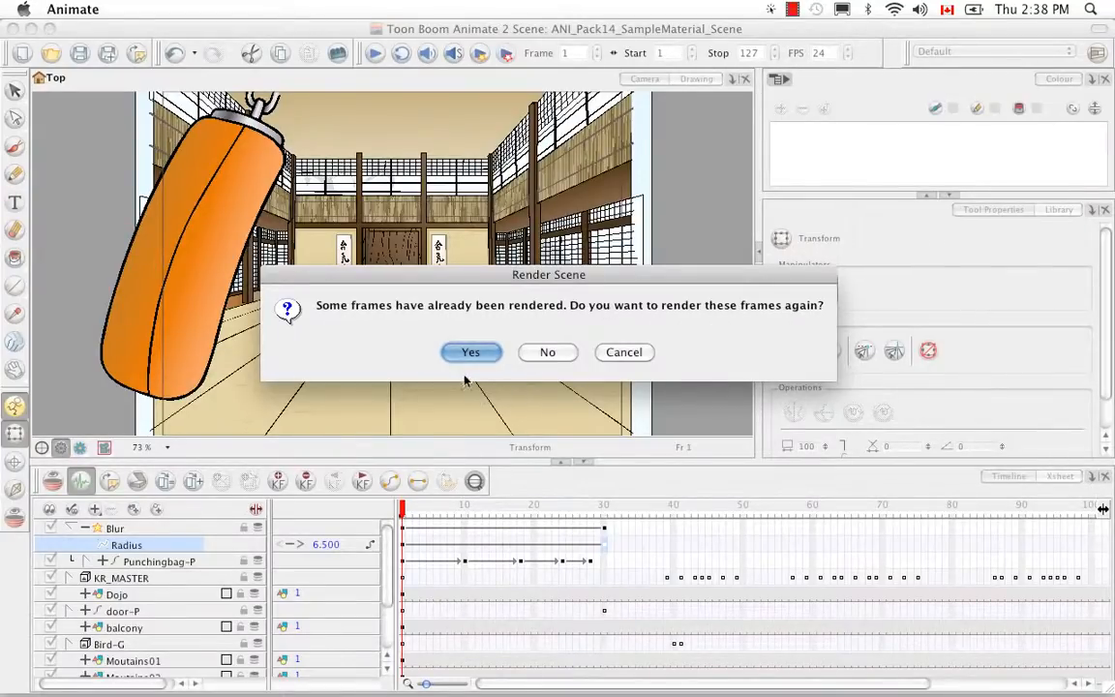
pyautogui.moveTo(434, 623)
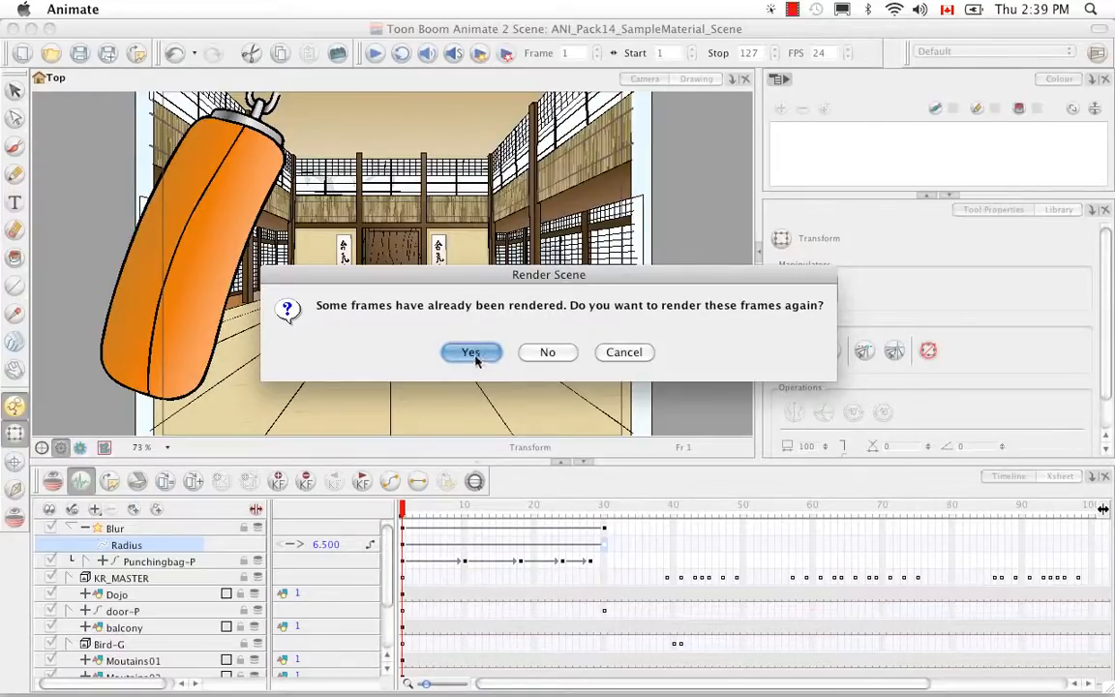
pyautogui.click(472, 353)
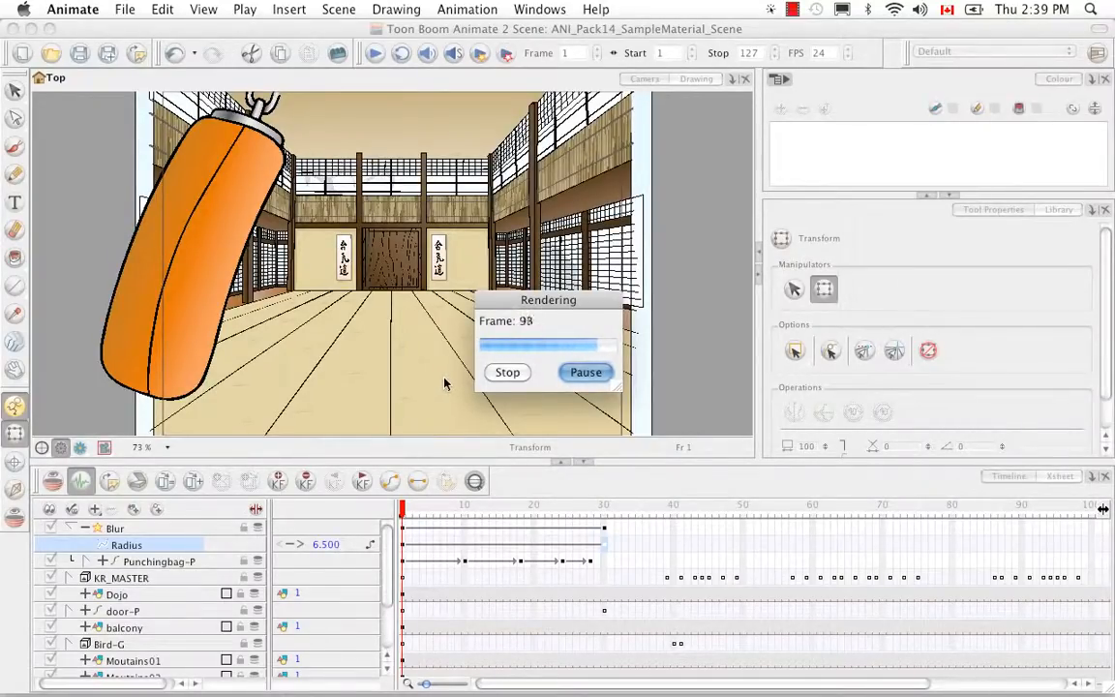
pyautogui.click(507, 372)
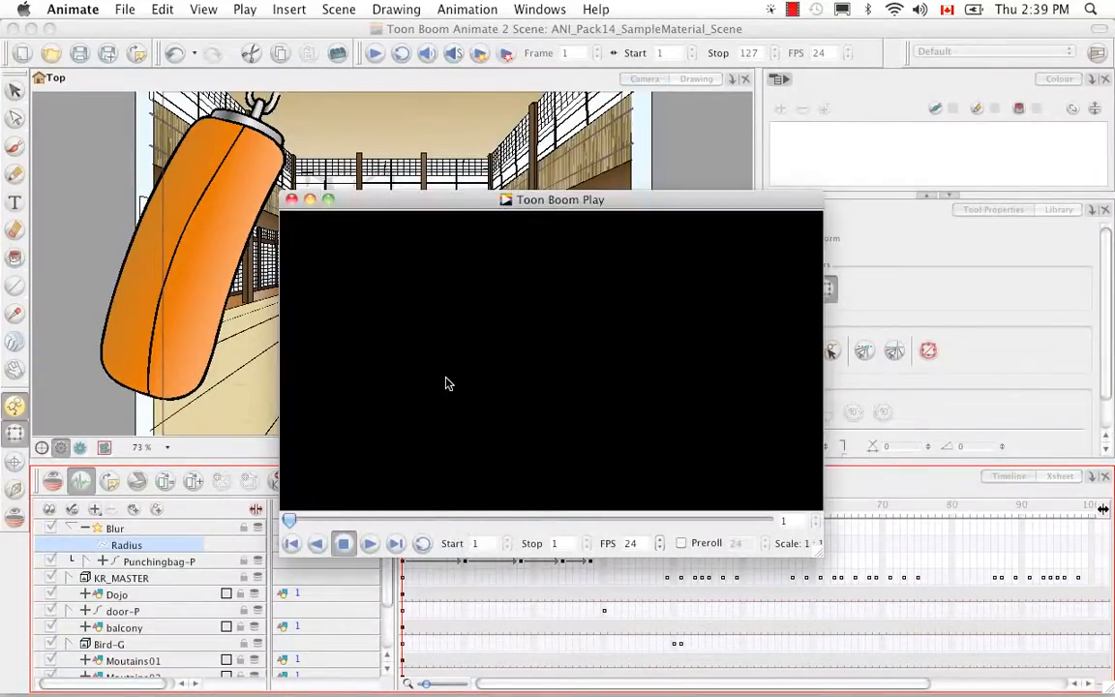
# Step: Play the rendered frames, stop, and replay to review the blurred punching bag
pyautogui.click(370, 542)
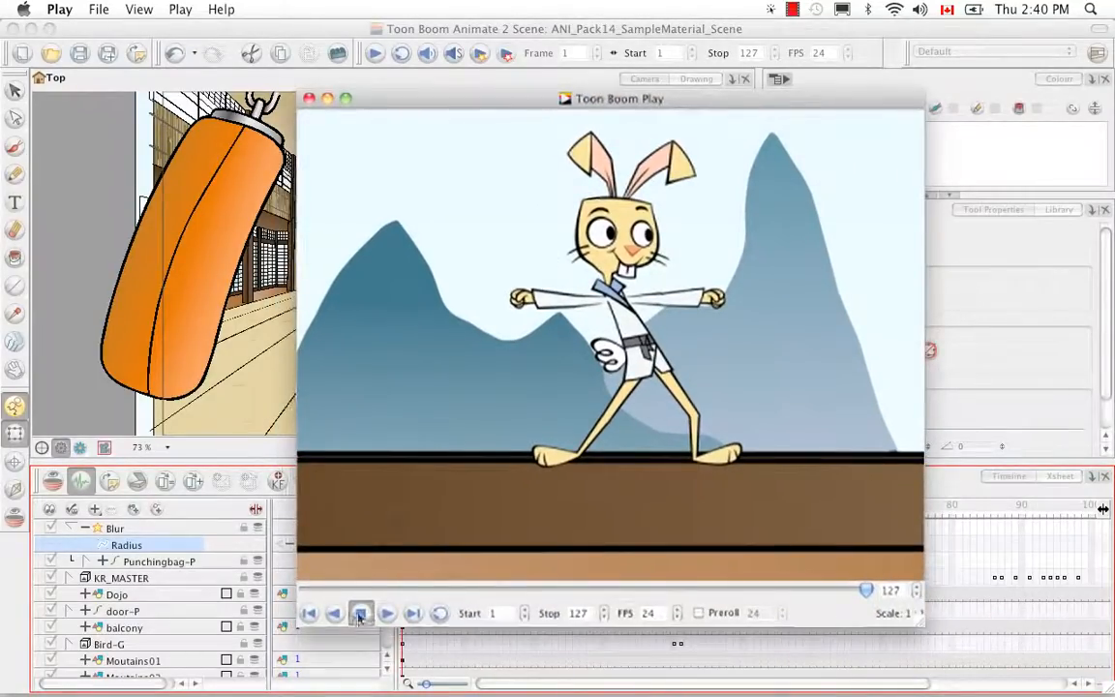
pyautogui.click(360, 612)
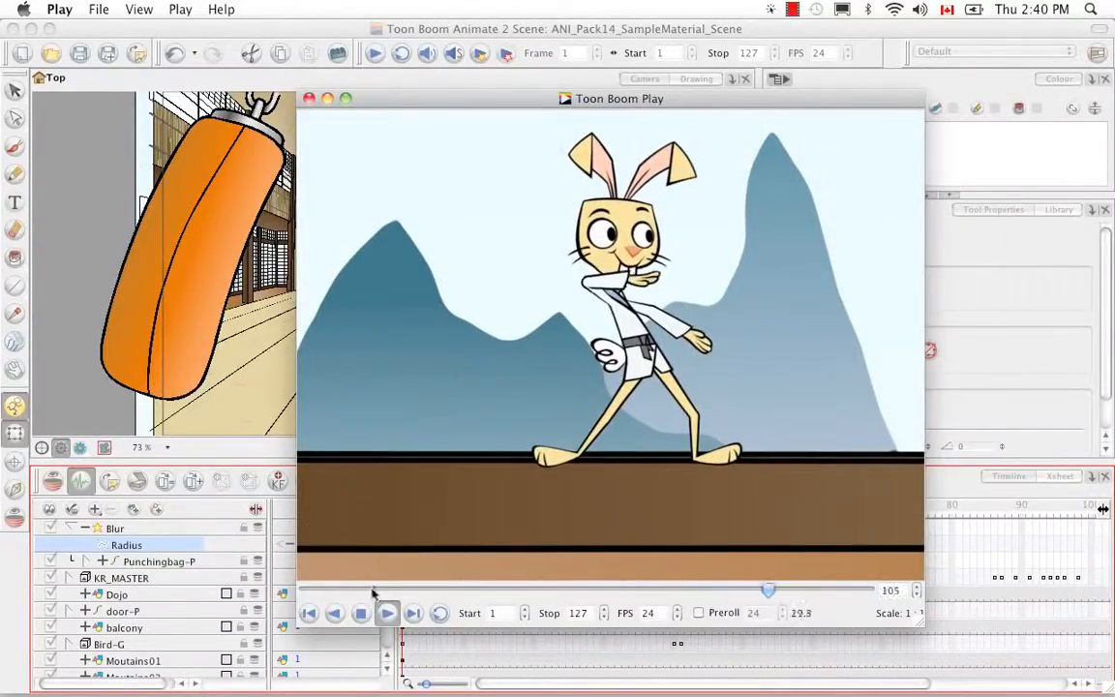
pyautogui.click(387, 611)
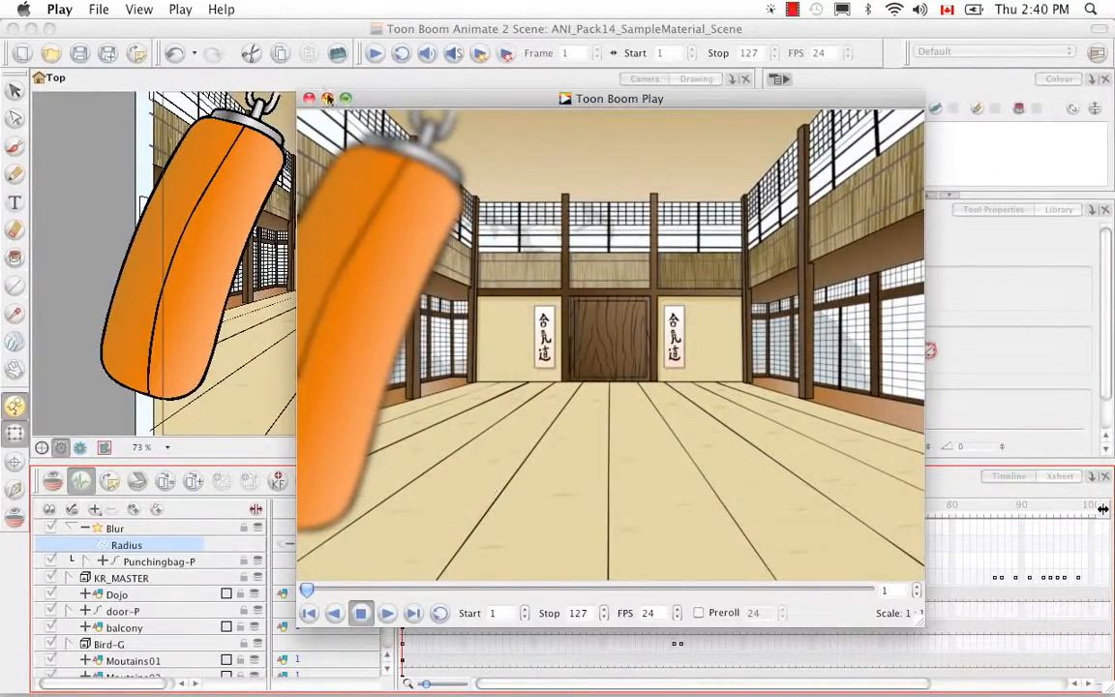
# Step: Close the Toon Boom Play window before opening the Blur Radius curve
pyautogui.click(310, 97)
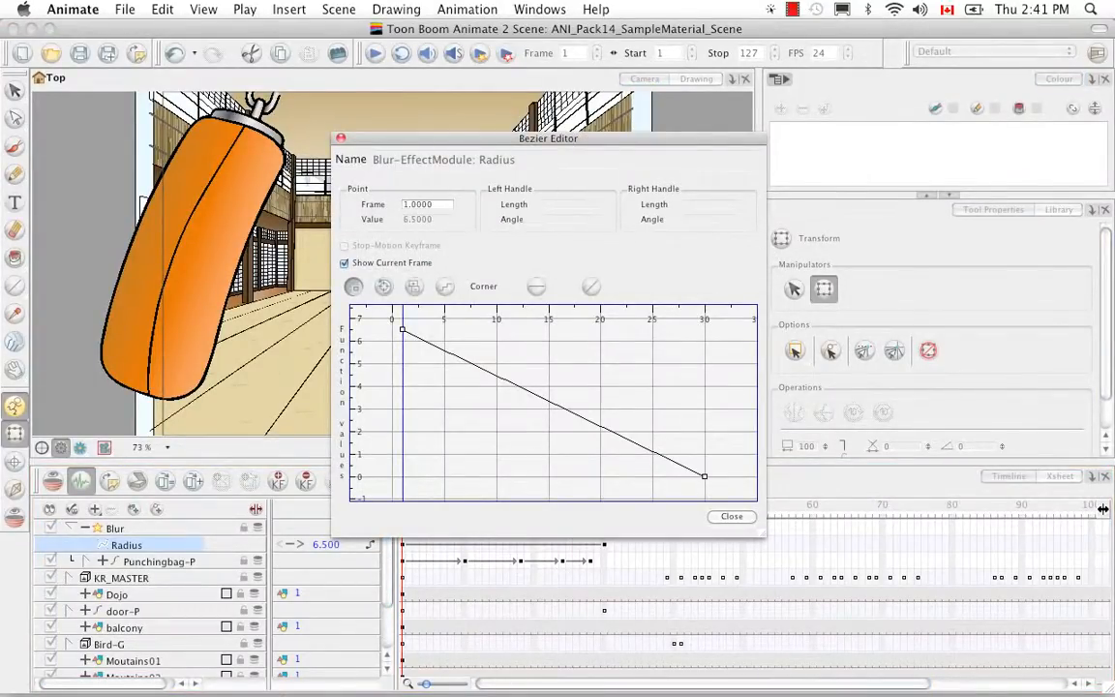
pyautogui.moveTo(292, 511)
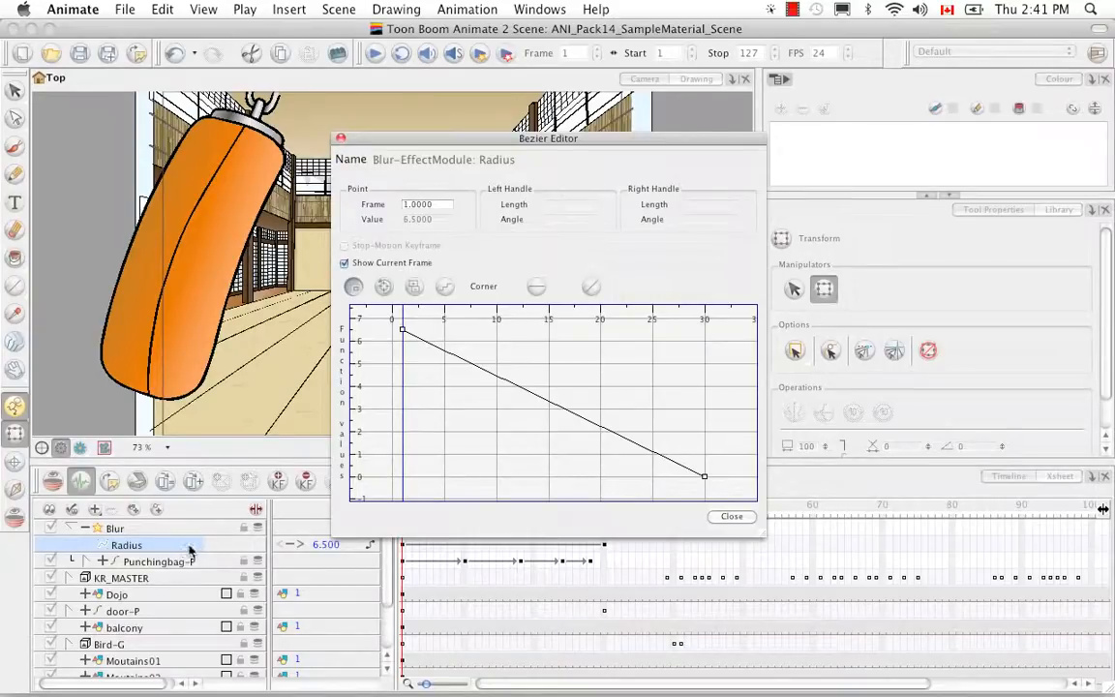
pyautogui.moveTo(205, 540)
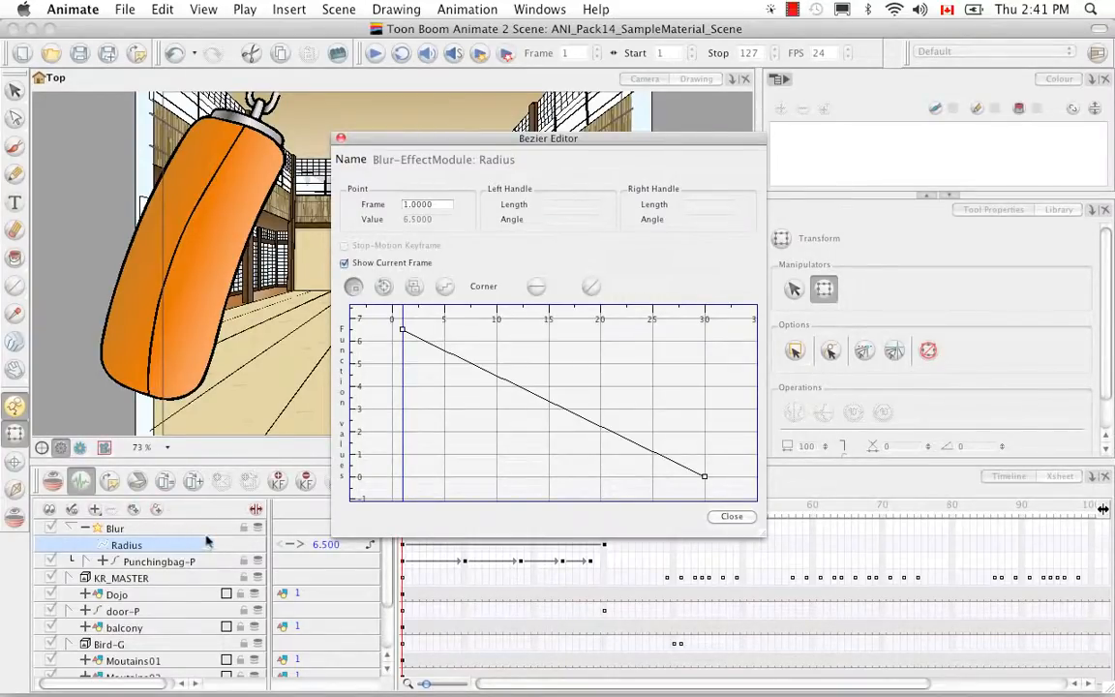
pyautogui.moveTo(352, 235)
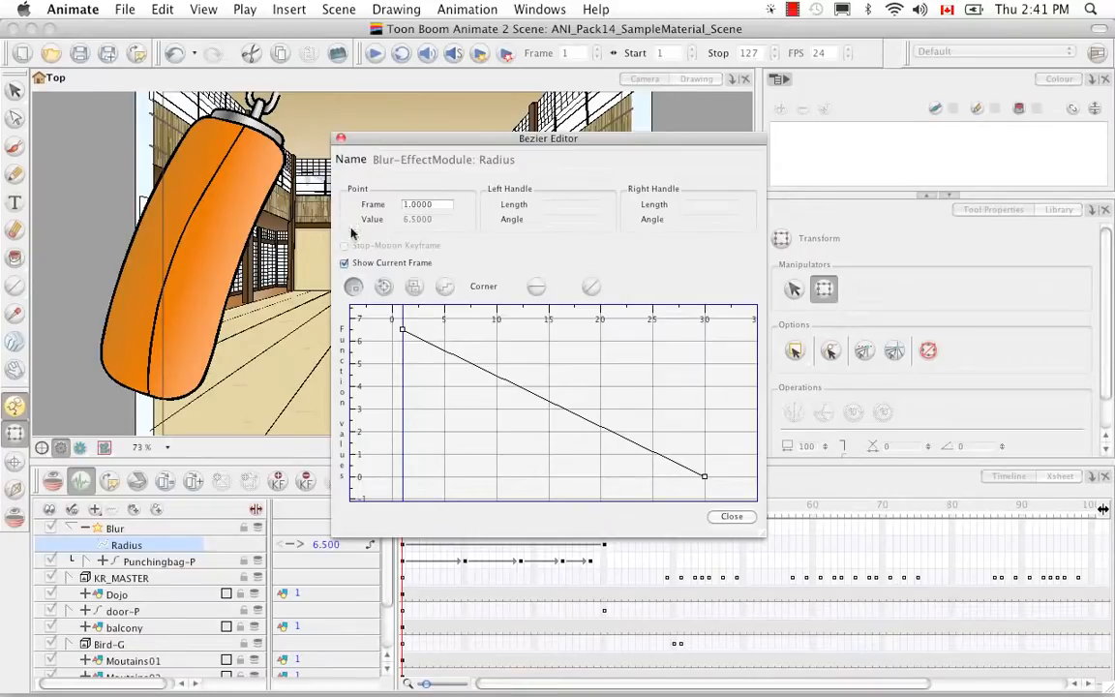
pyautogui.moveTo(387, 349)
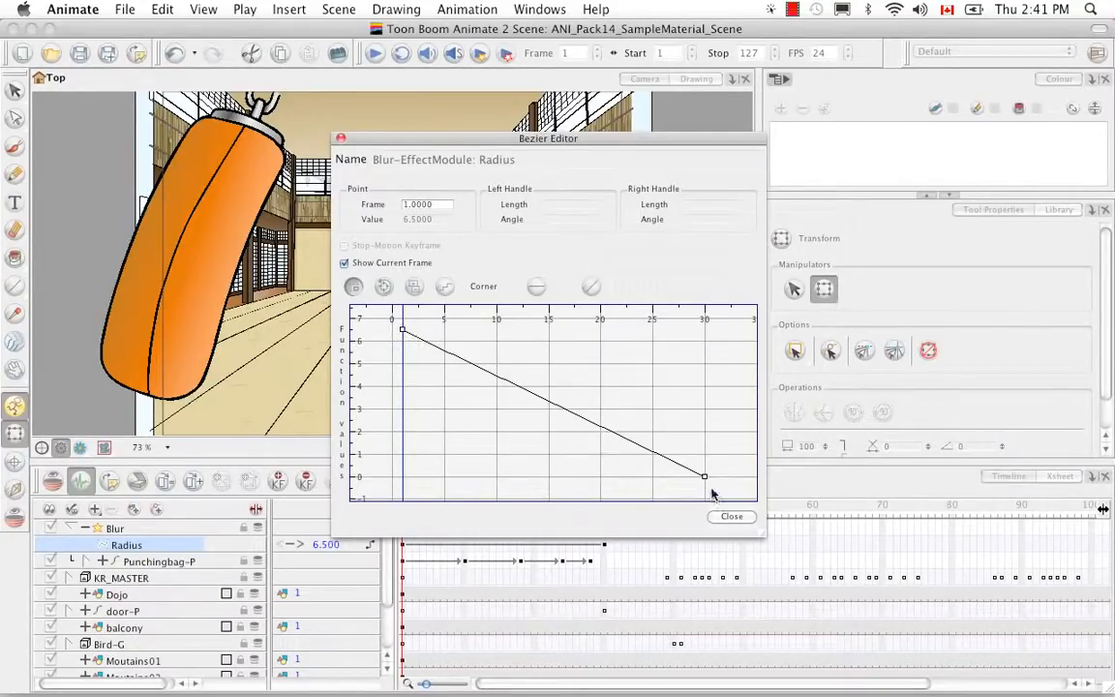
pyautogui.moveTo(759, 455)
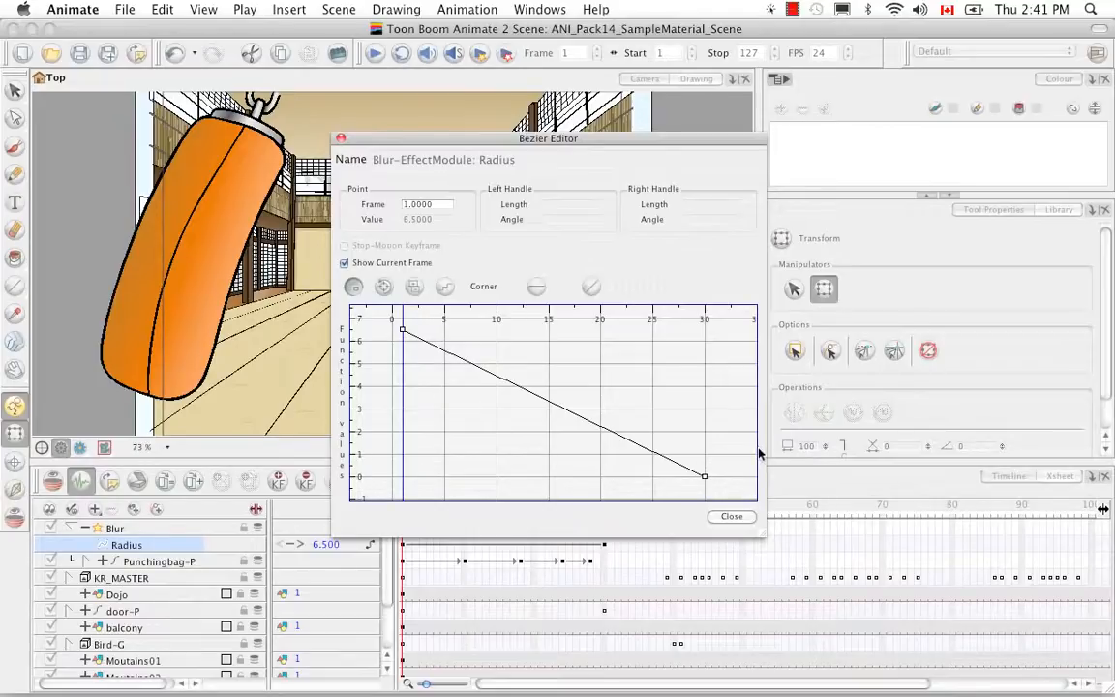
pyautogui.moveTo(443, 360)
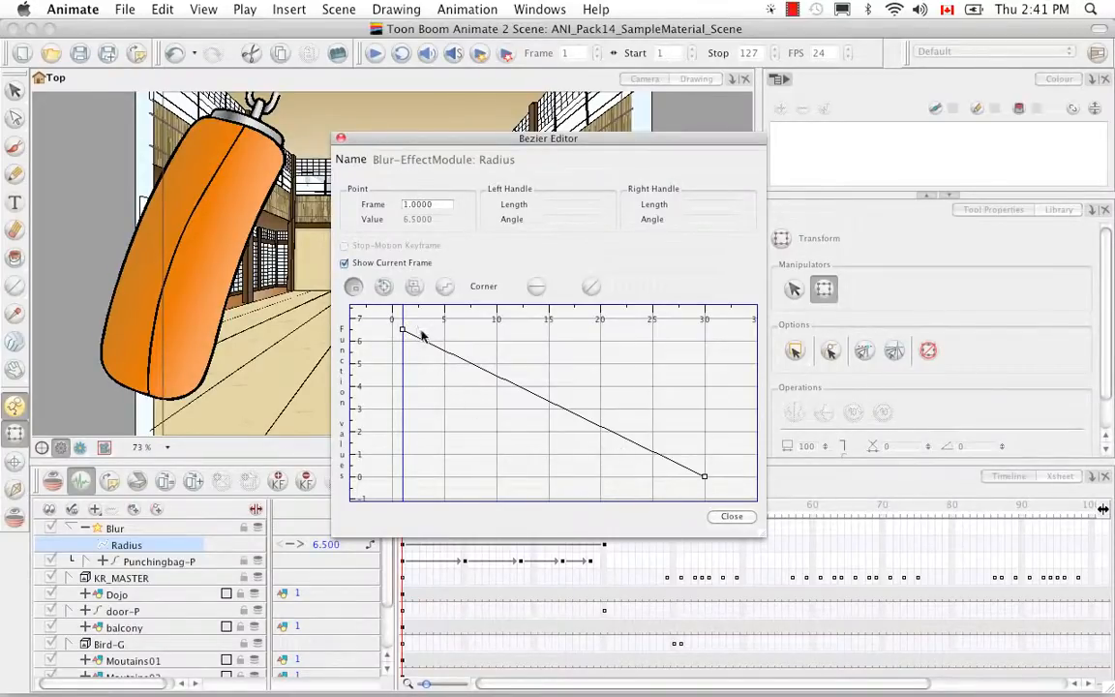
pyautogui.moveTo(736, 507)
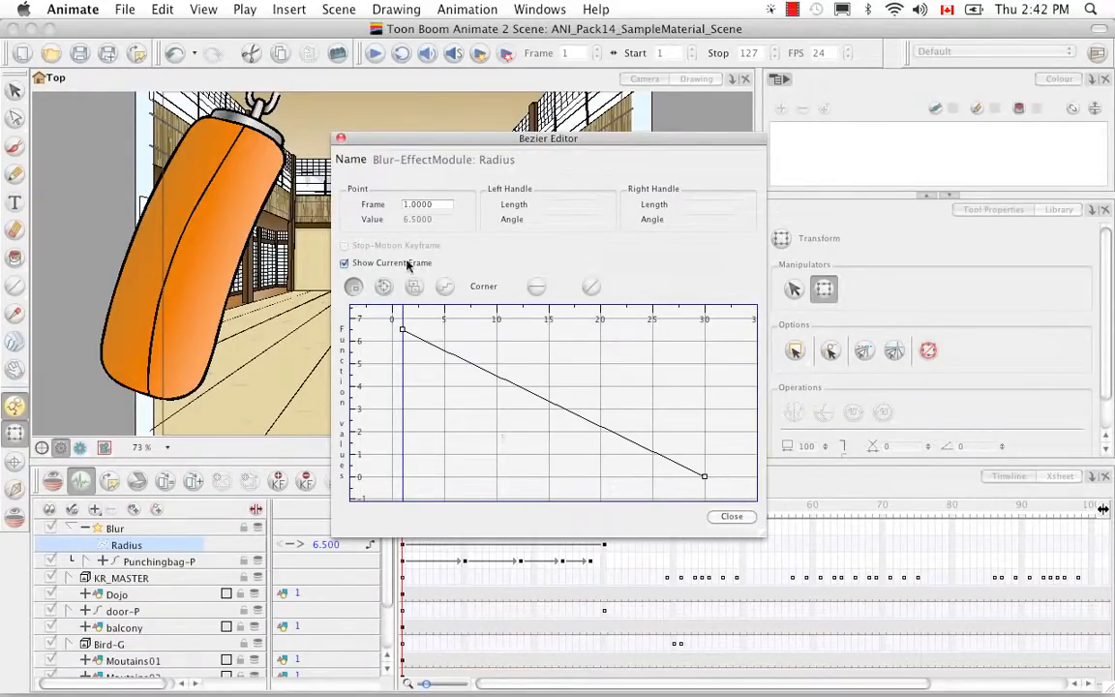
# Step: Close the Radius Bezier Editor and switch to the dojo sample scene in Animate Pro 2
pyautogui.click(732, 514)
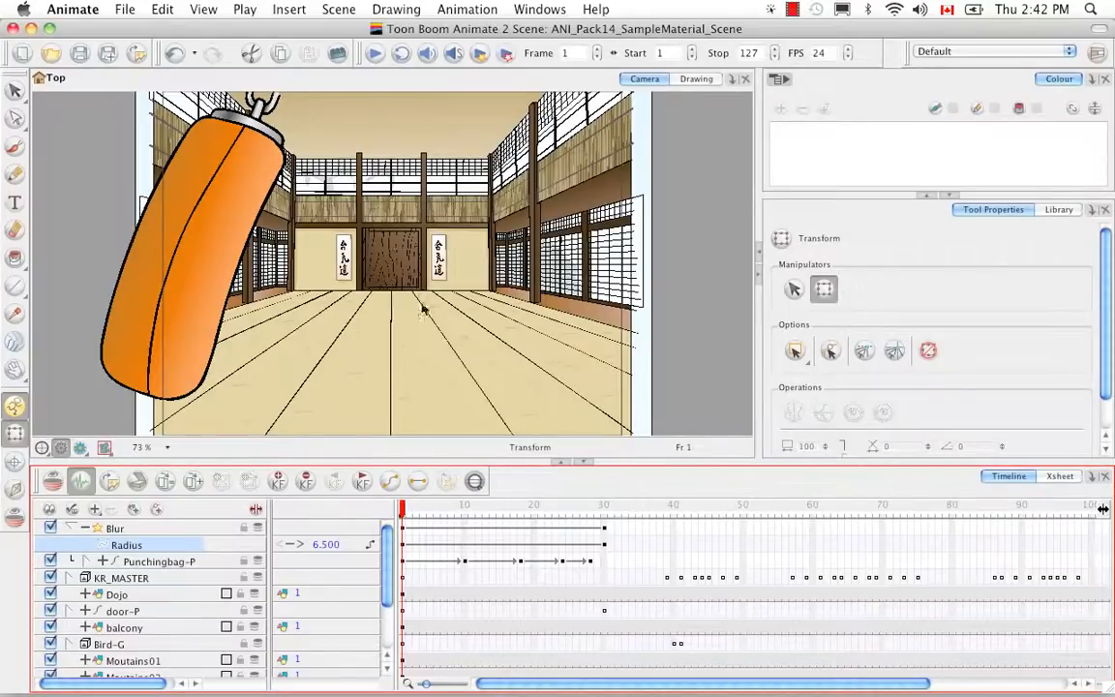
pyautogui.click(117, 592)
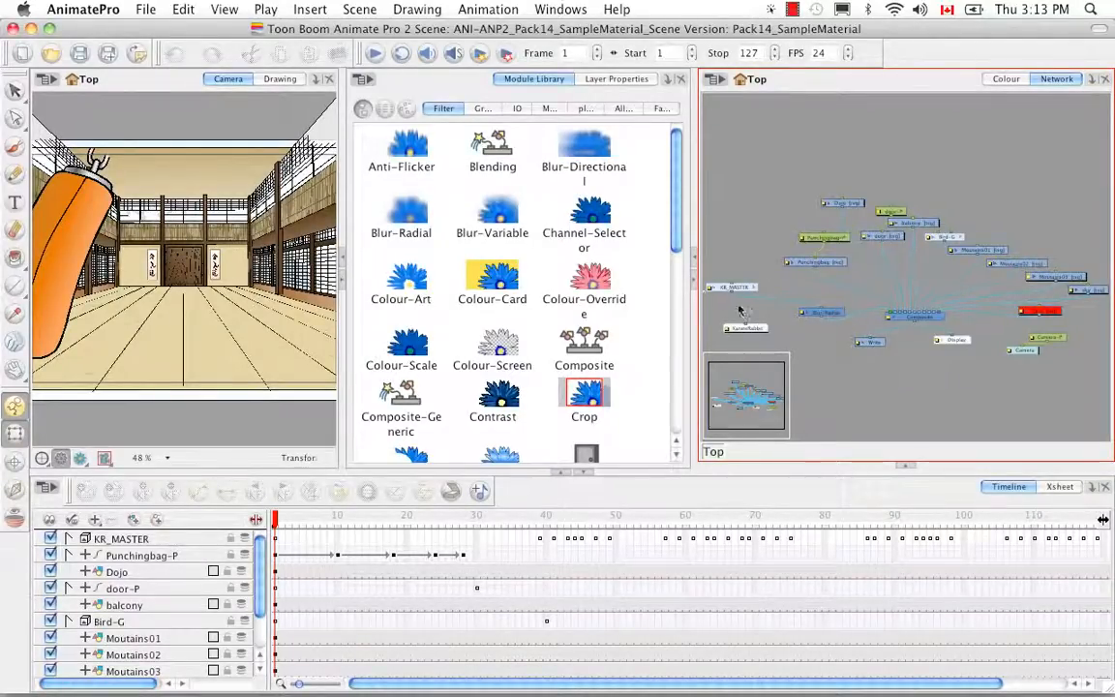
pyautogui.moveTo(828, 385)
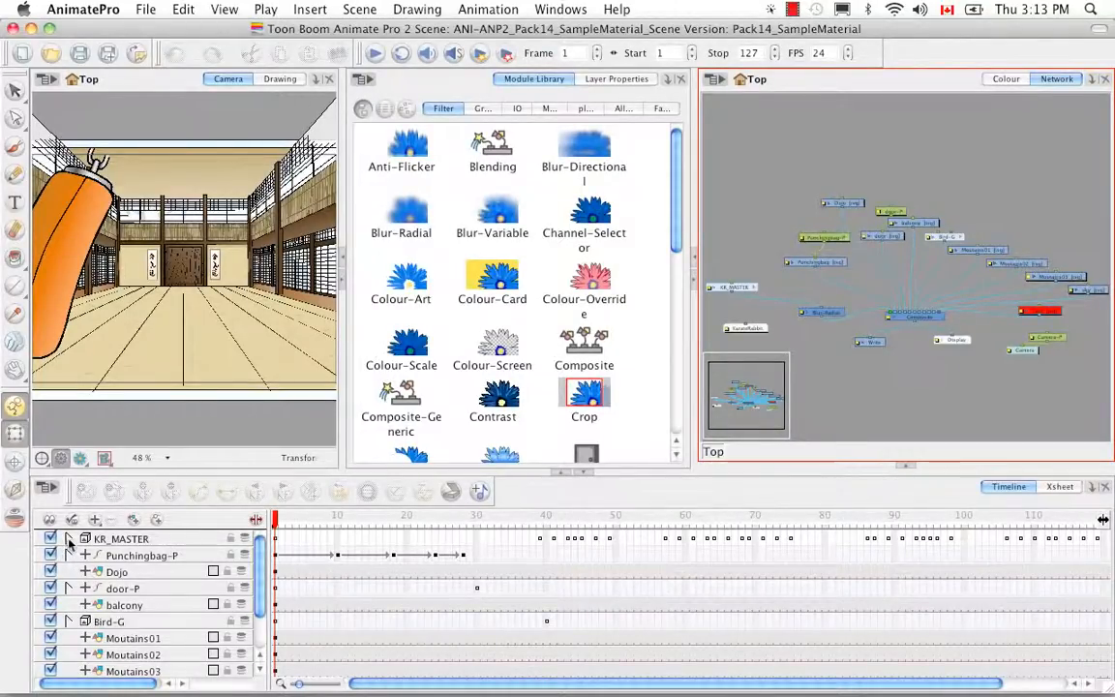
# Step: Expand KR_MASTER, the master peg and the head peg until the Blur-Radial layer shows
pyautogui.click(70, 538)
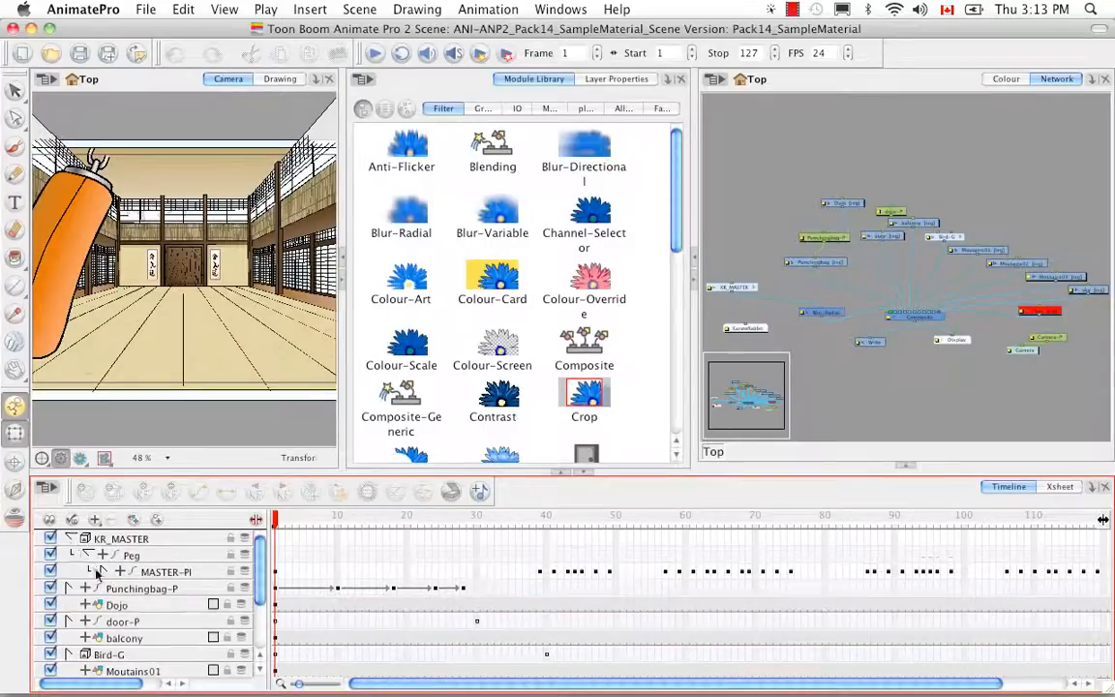
pyautogui.click(104, 571)
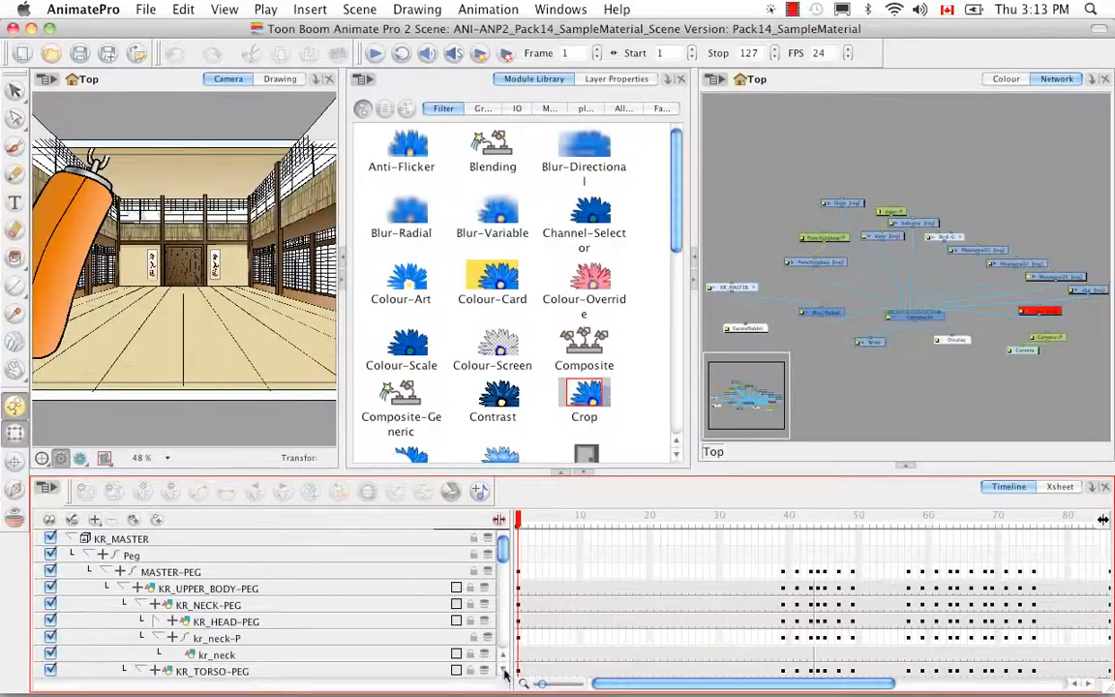
pyautogui.scroll(-3)
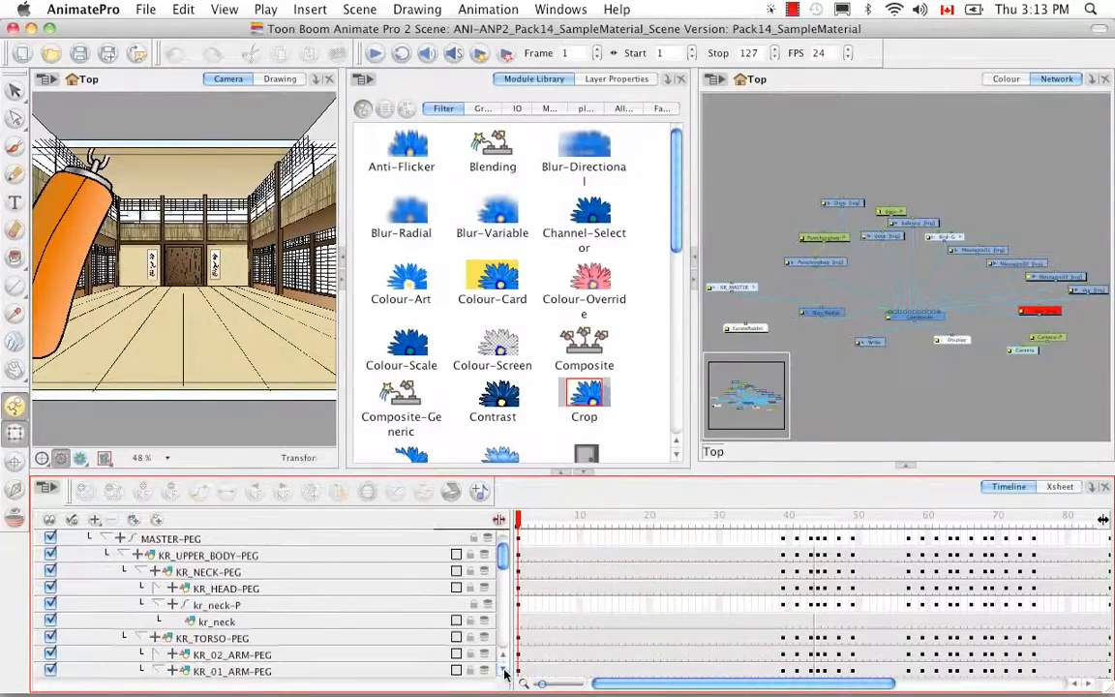
pyautogui.click(154, 588)
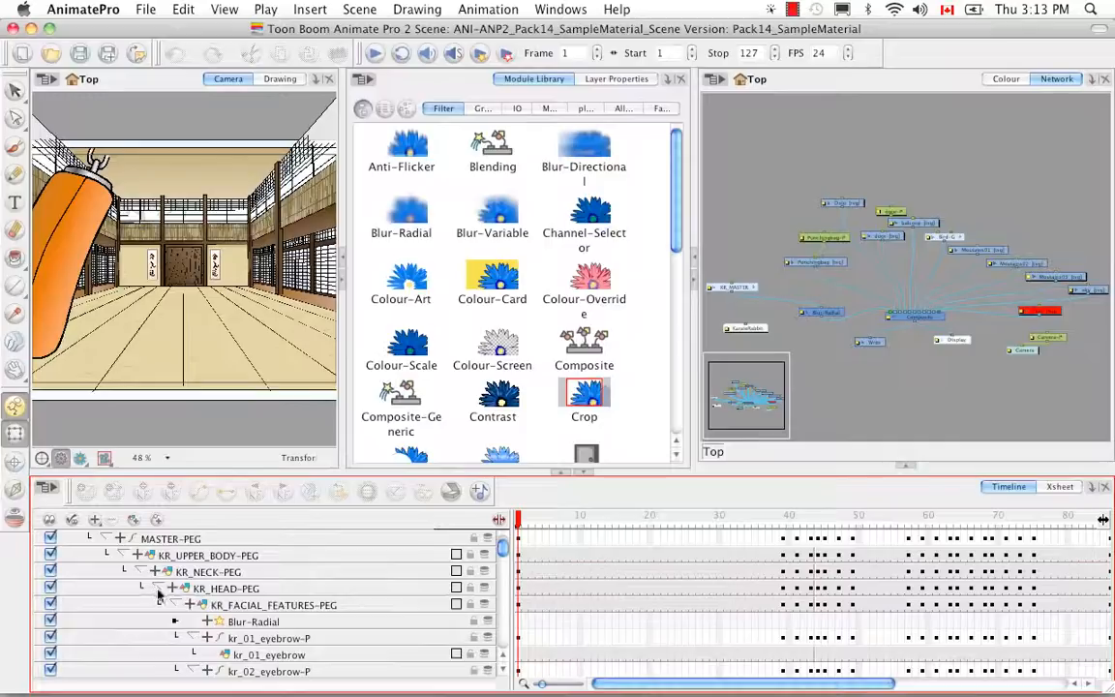
pyautogui.moveTo(366, 579)
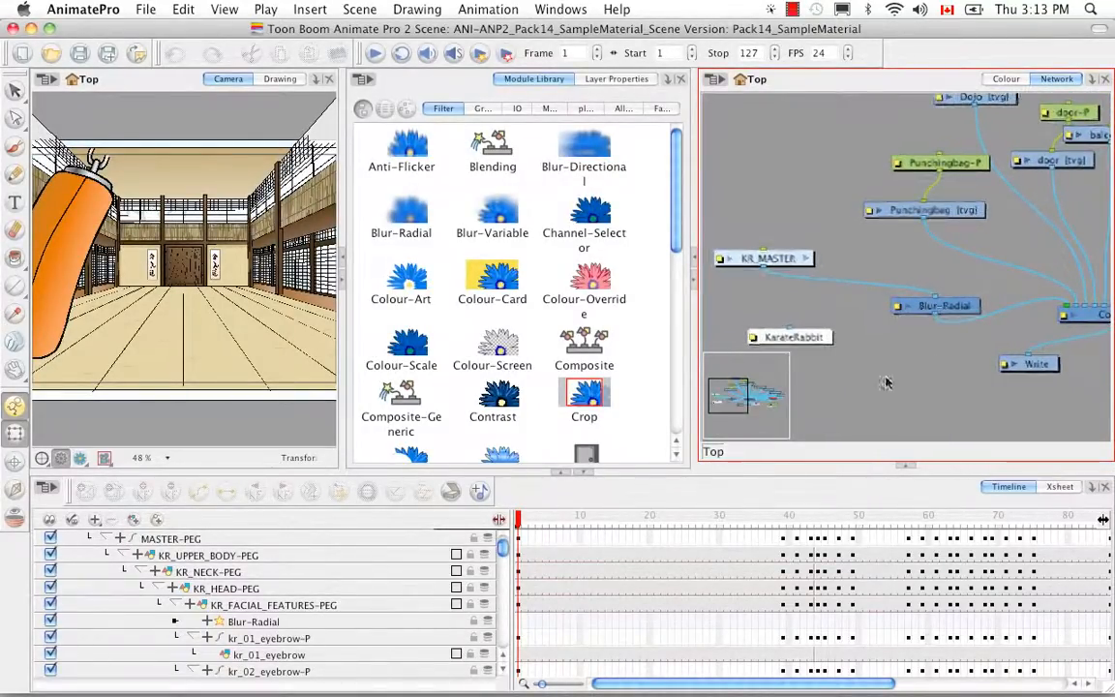
pyautogui.moveTo(887, 287)
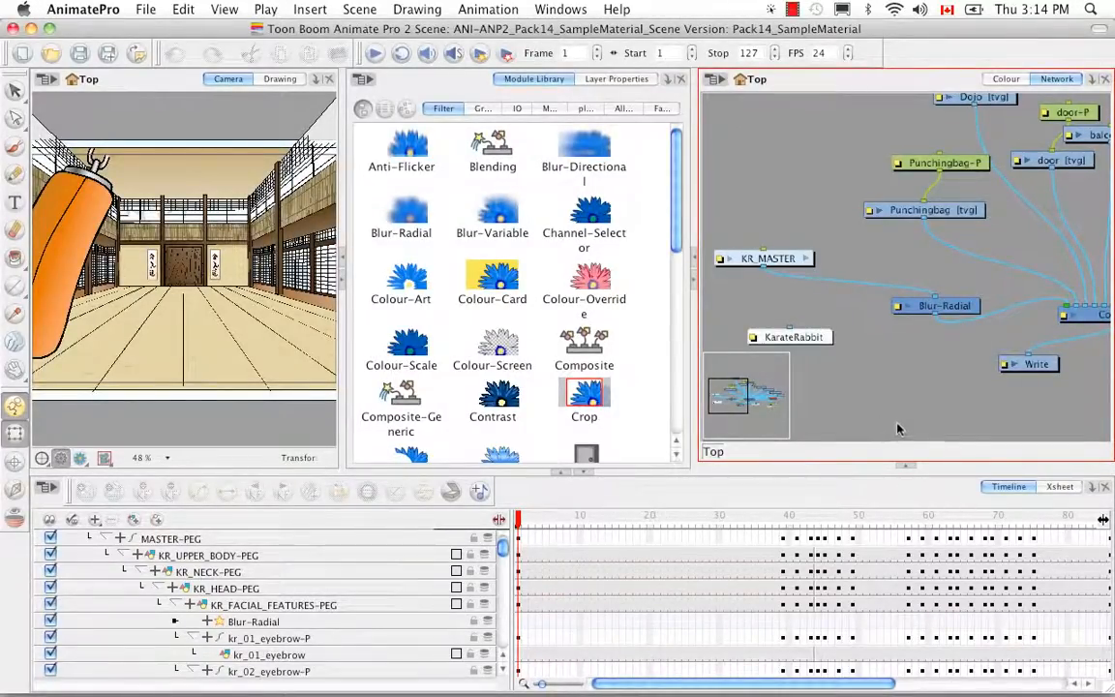
pyautogui.moveTo(290, 629)
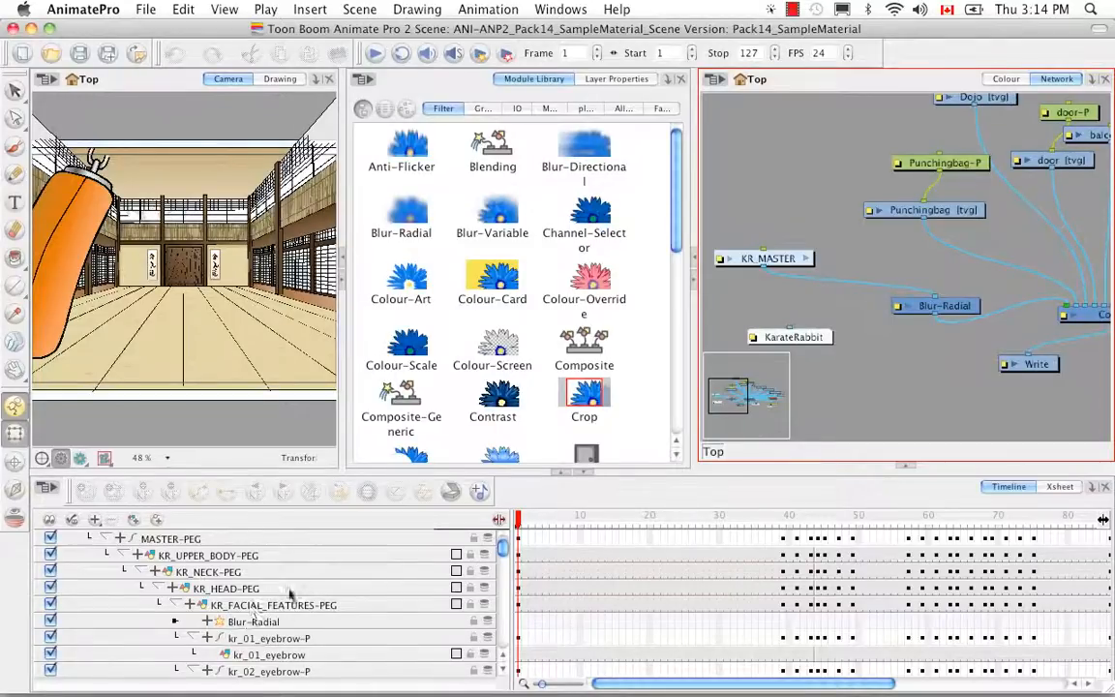
pyautogui.moveTo(298, 618)
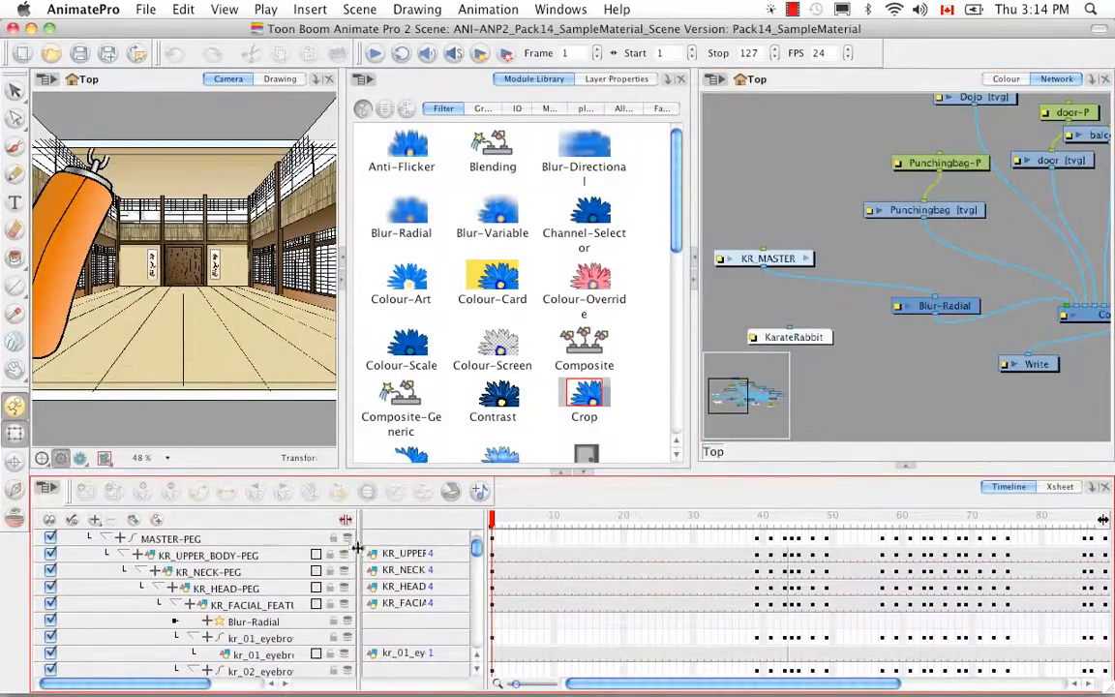
# Step: Expand Blur-Radial to its Radius parameter (0.000), check the exposure sheet, and return to the timeline
pyautogui.click(254, 622)
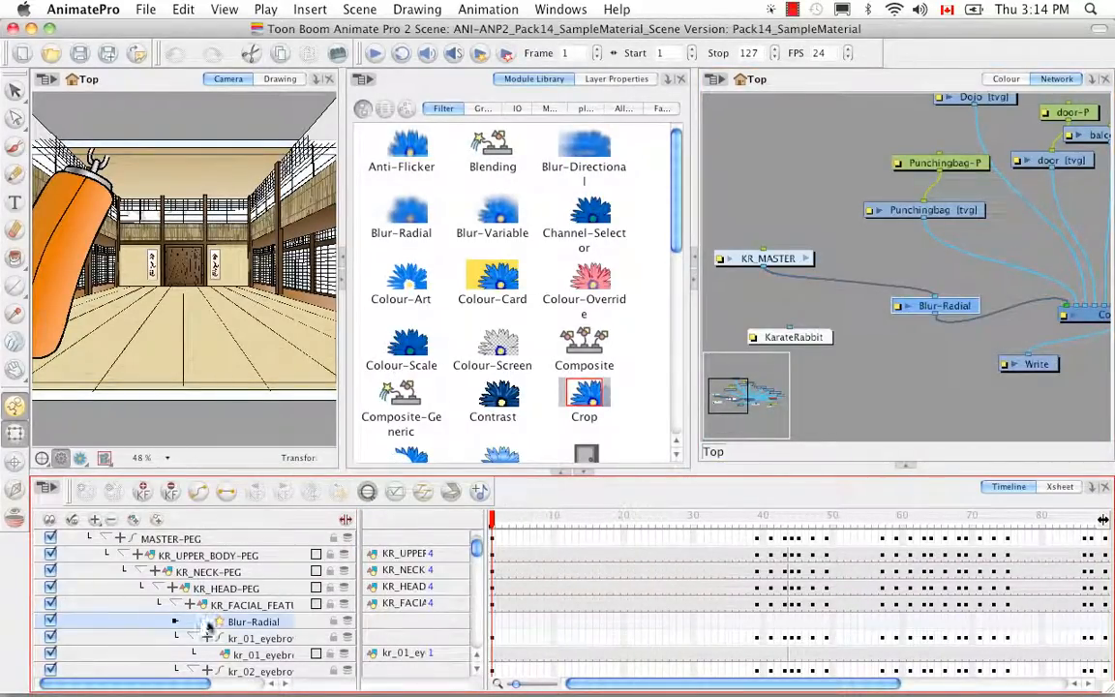
pyautogui.click(174, 620)
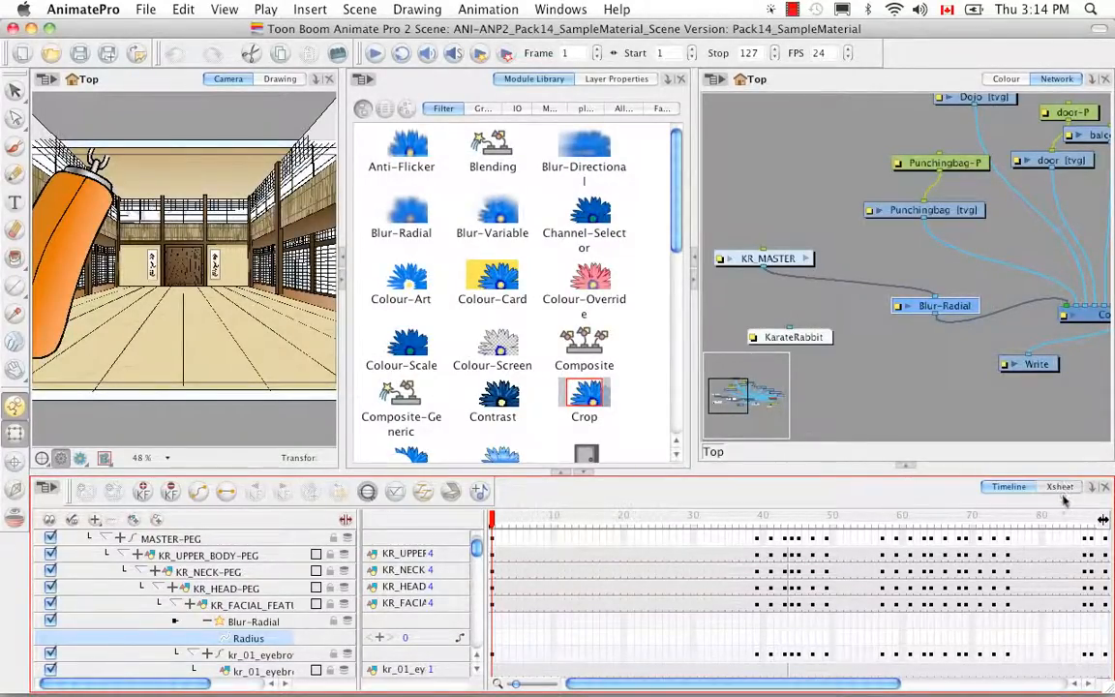
pyautogui.click(1059, 486)
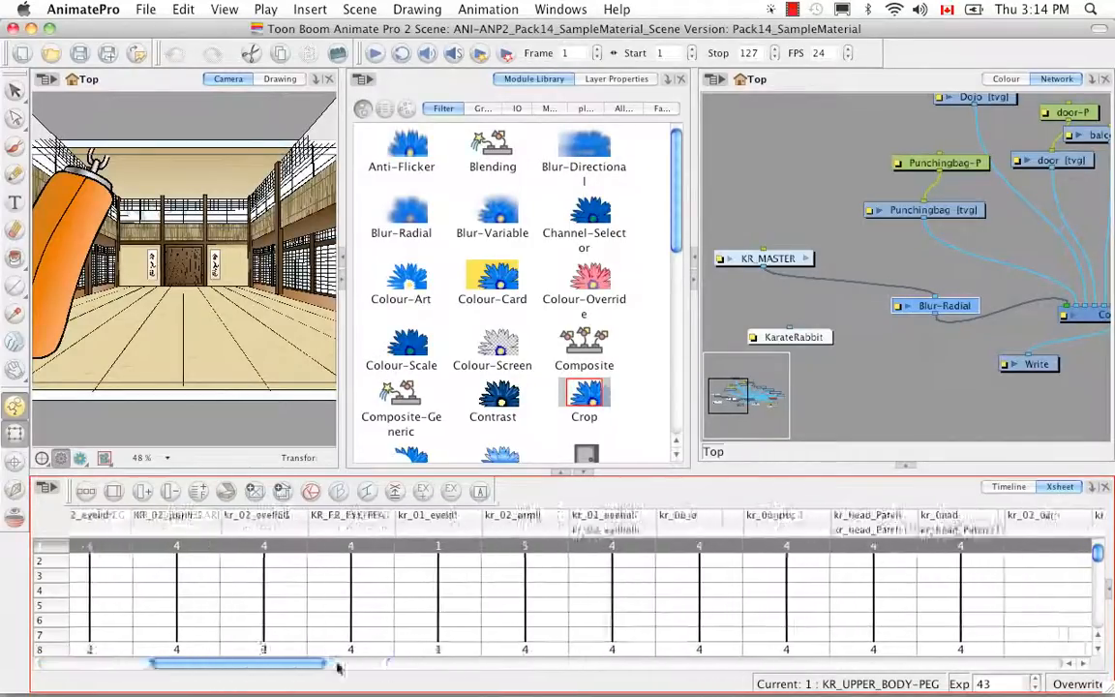
pyautogui.hscroll(3)
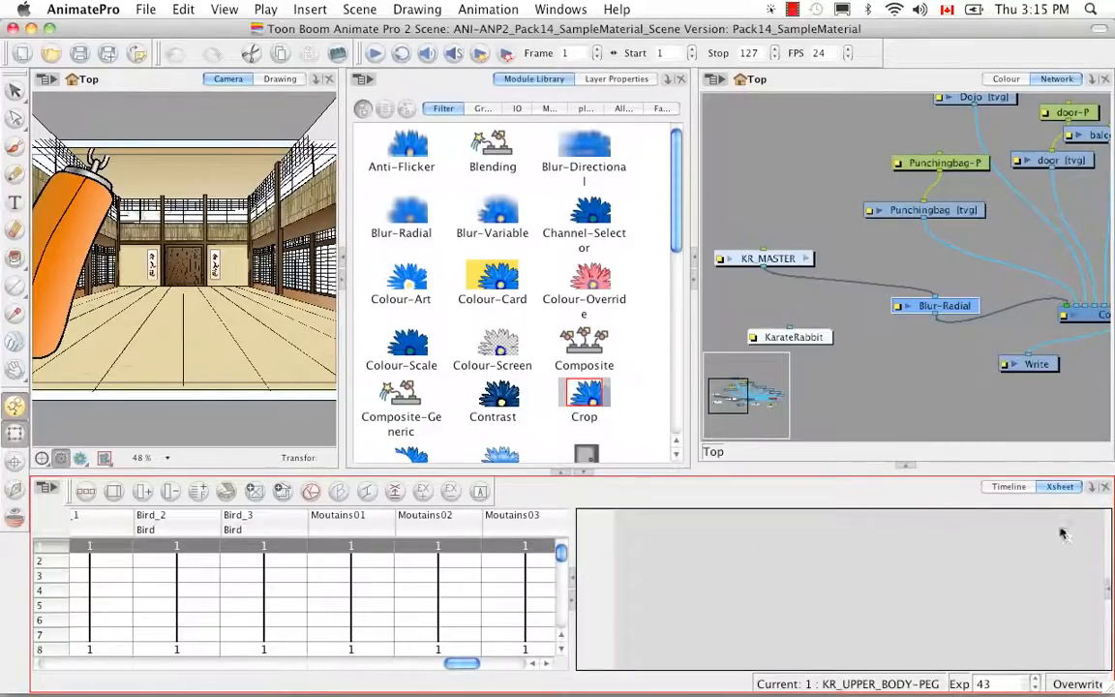
pyautogui.moveTo(1006, 534)
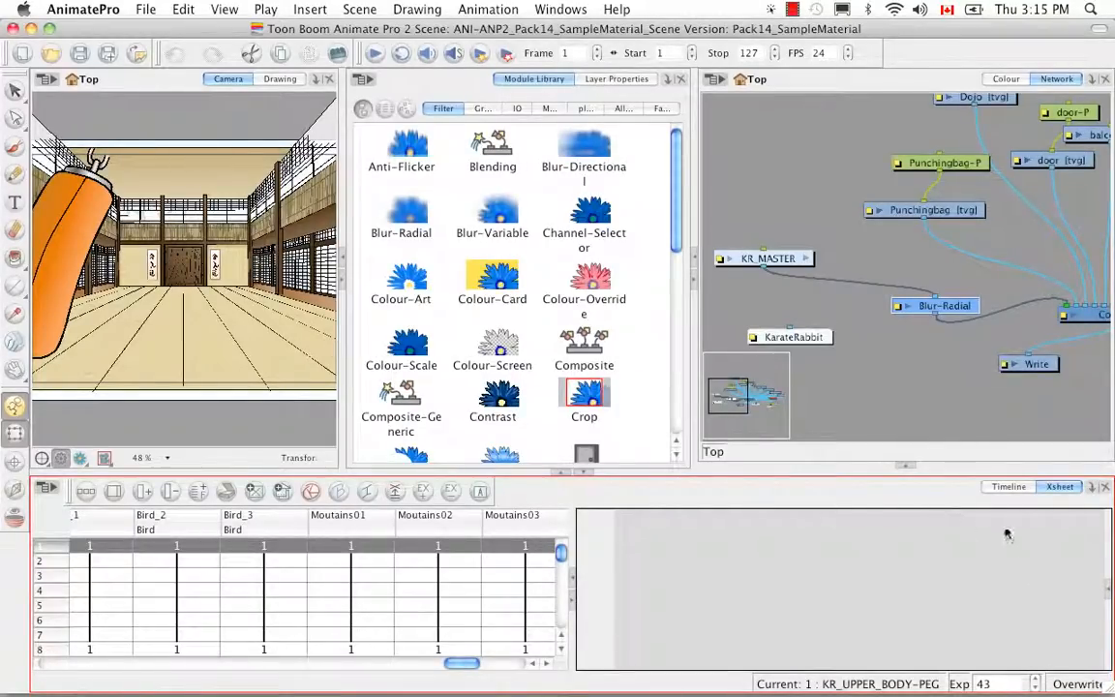
pyautogui.click(1007, 486)
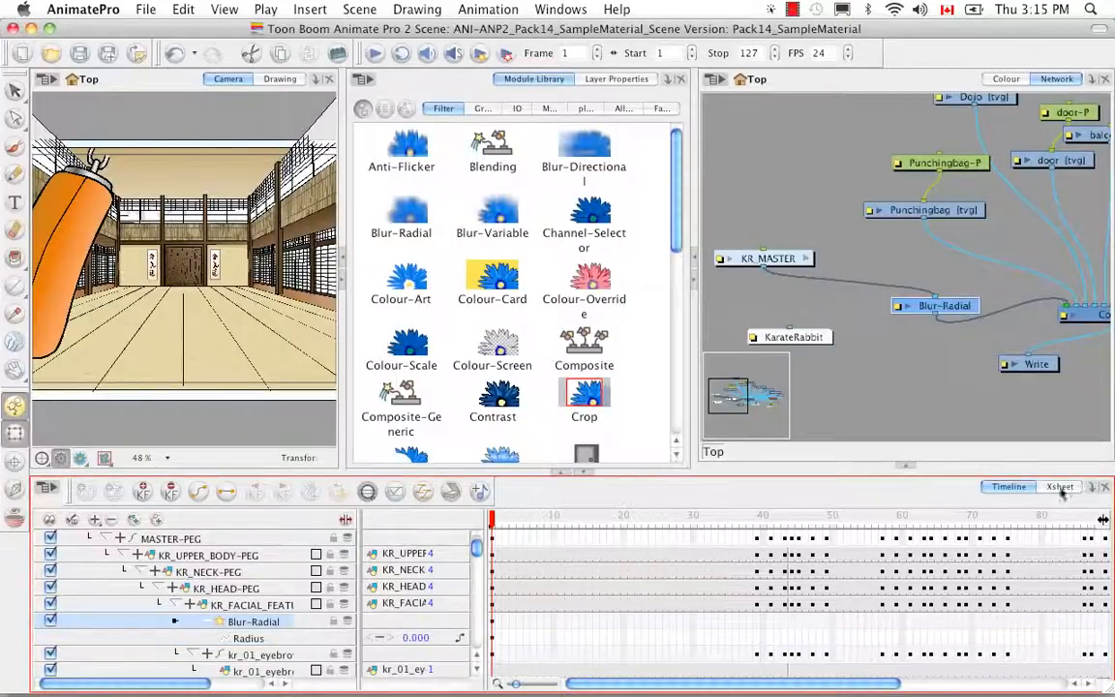
pyautogui.click(1059, 486)
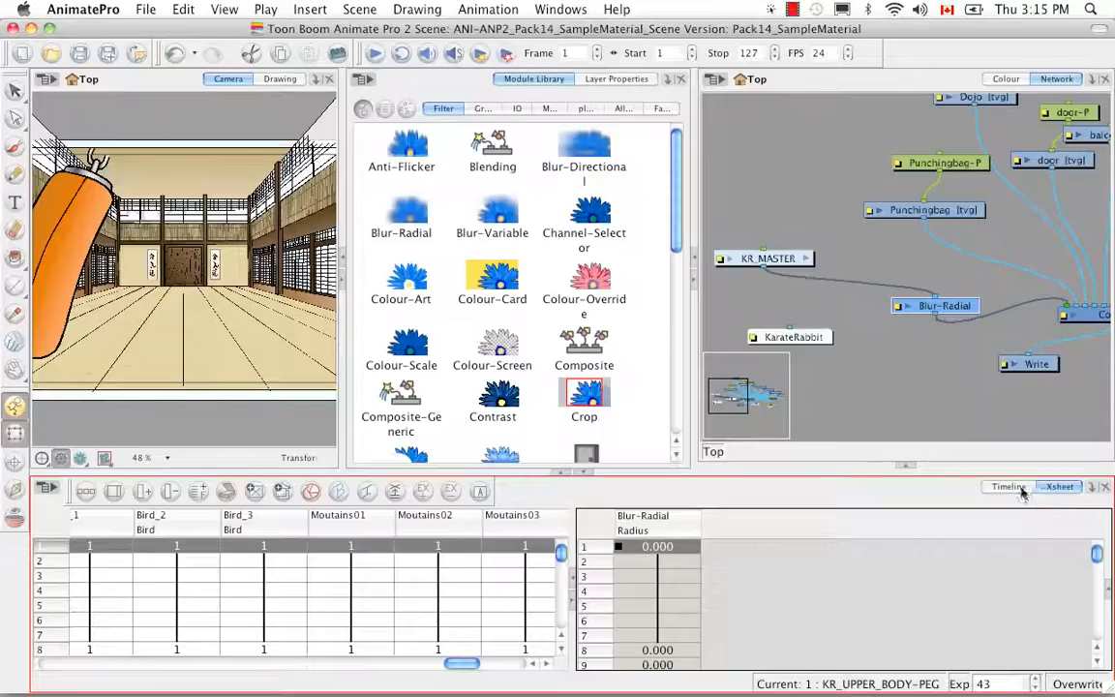
pyautogui.click(1007, 485)
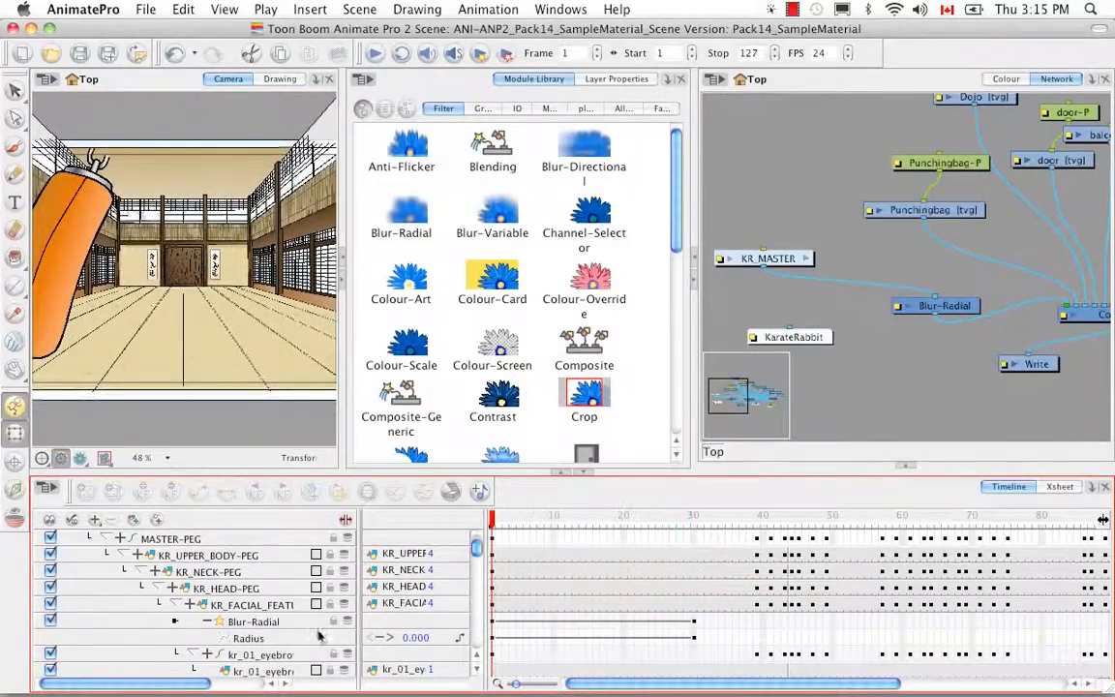
pyautogui.doubleClick(253, 622)
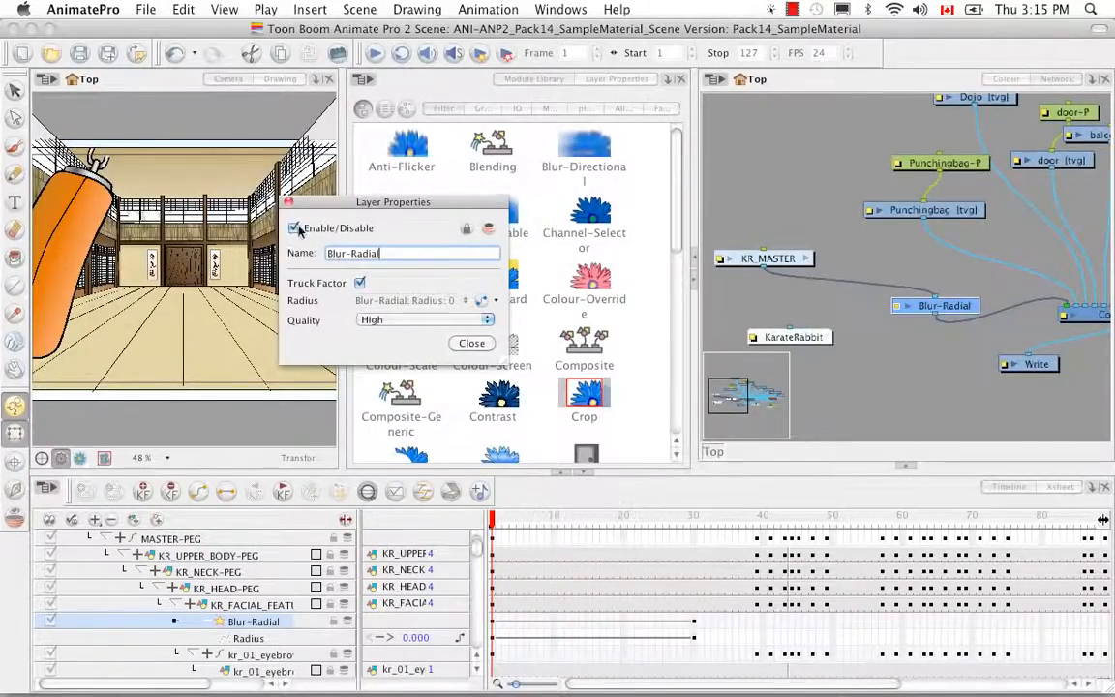
# Step: Close the Blur-Radial layer properties, leaving its Radius at 6.500 in the timeline
pyautogui.click(472, 342)
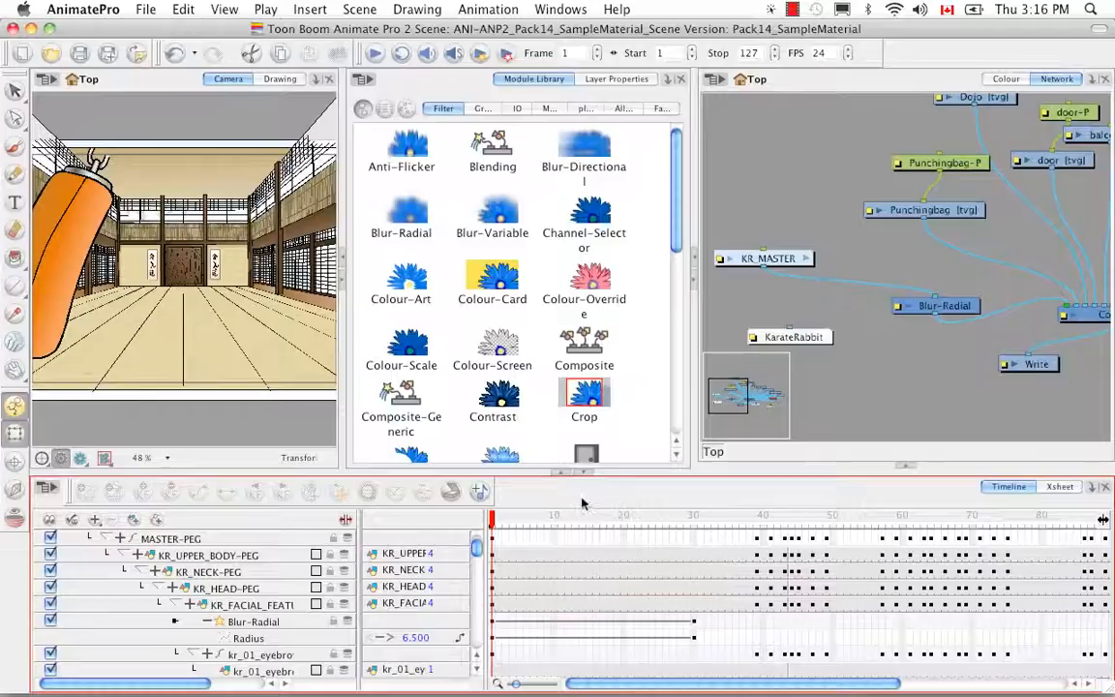
pyautogui.moveTo(532, 658)
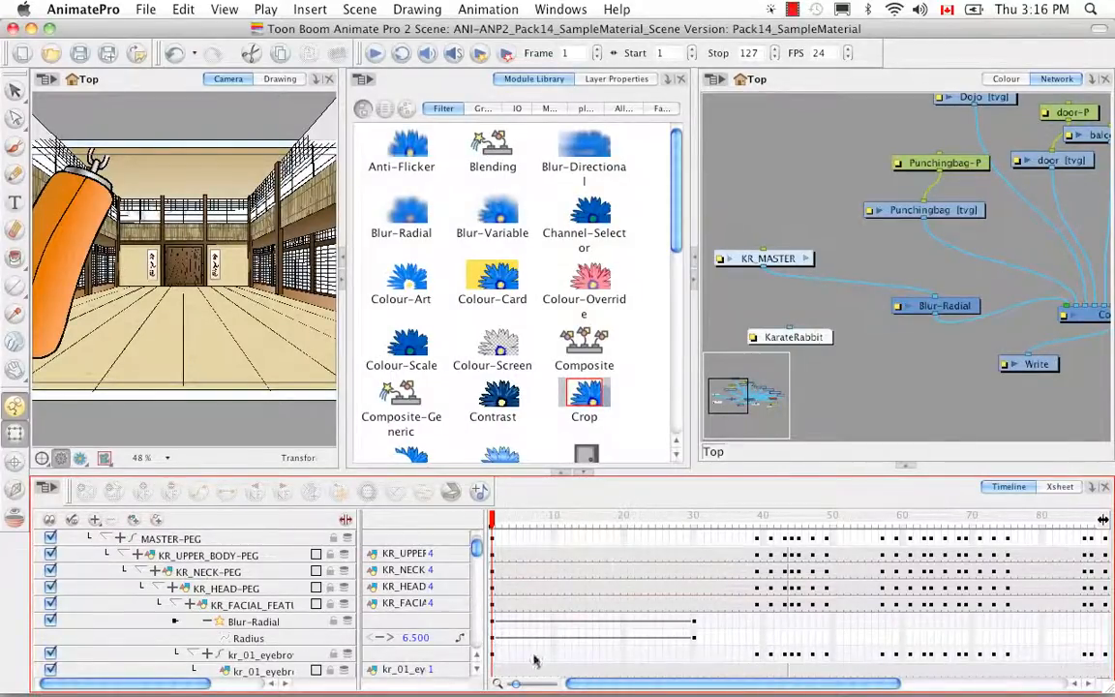
pyautogui.moveTo(590, 493)
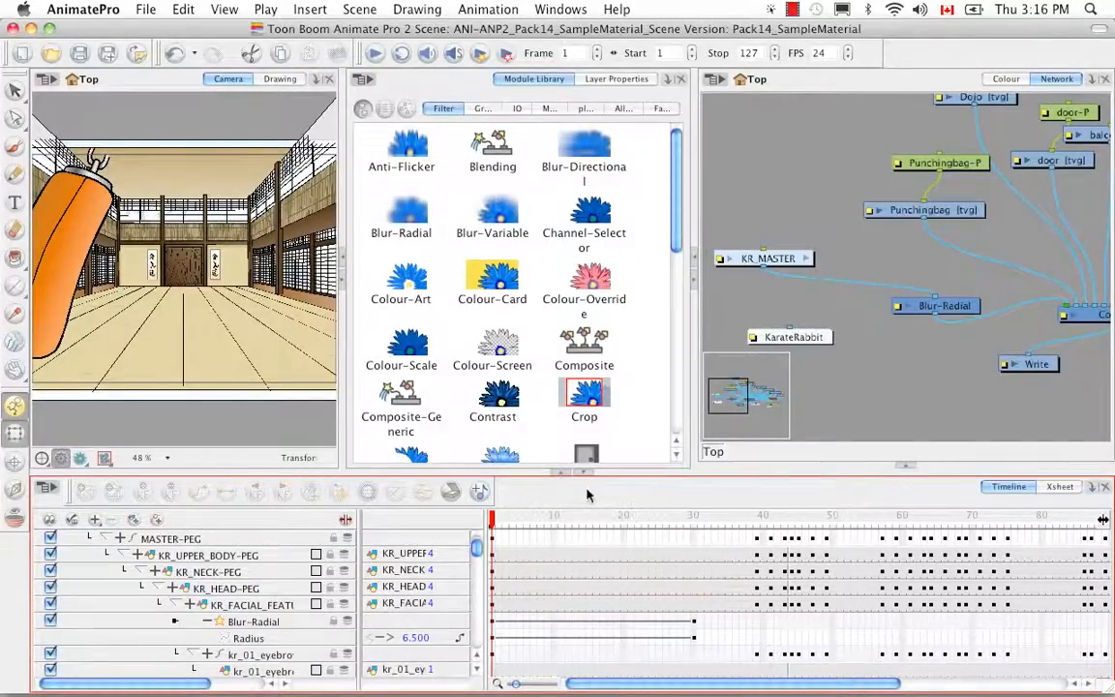
pyautogui.moveTo(886, 397)
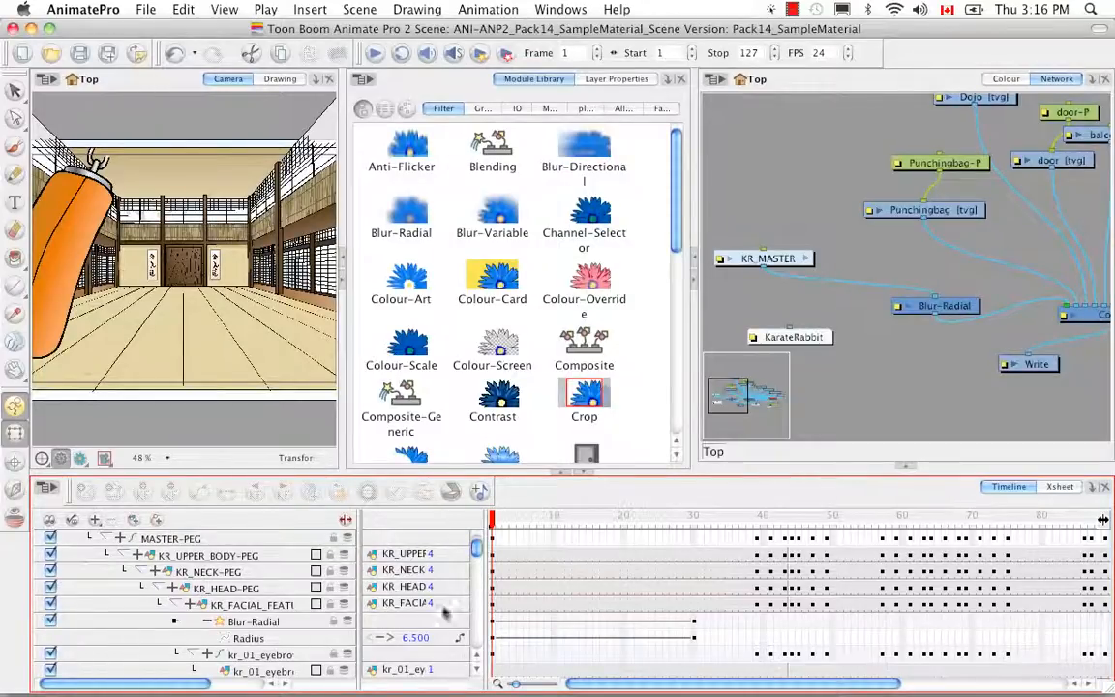
pyautogui.moveTo(569, 643)
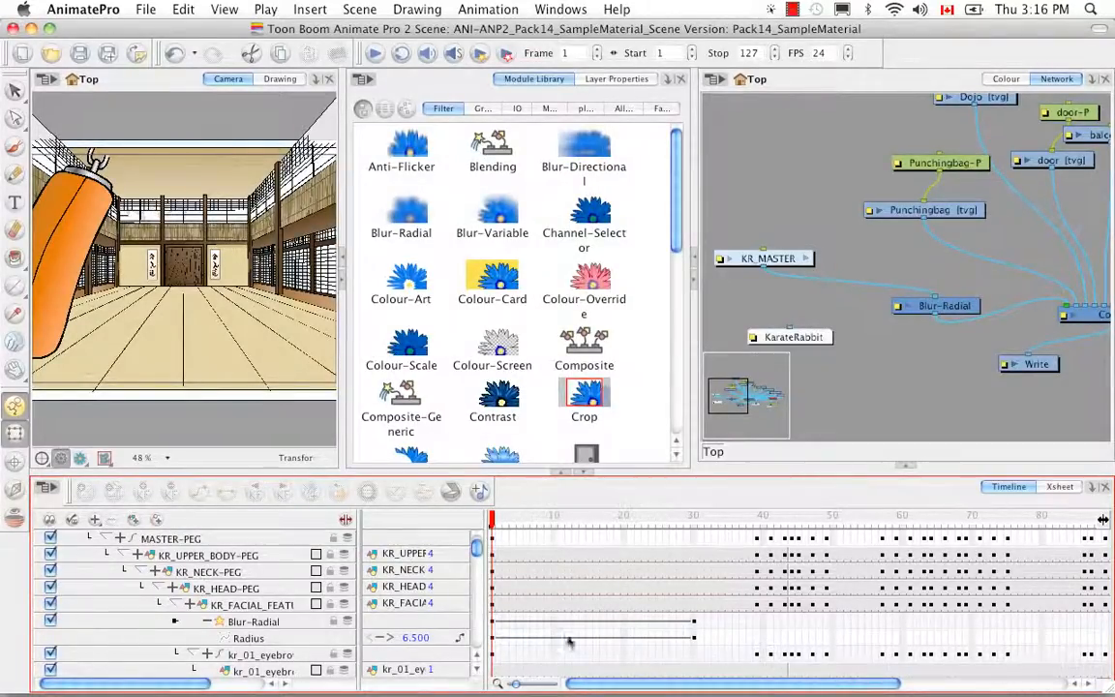